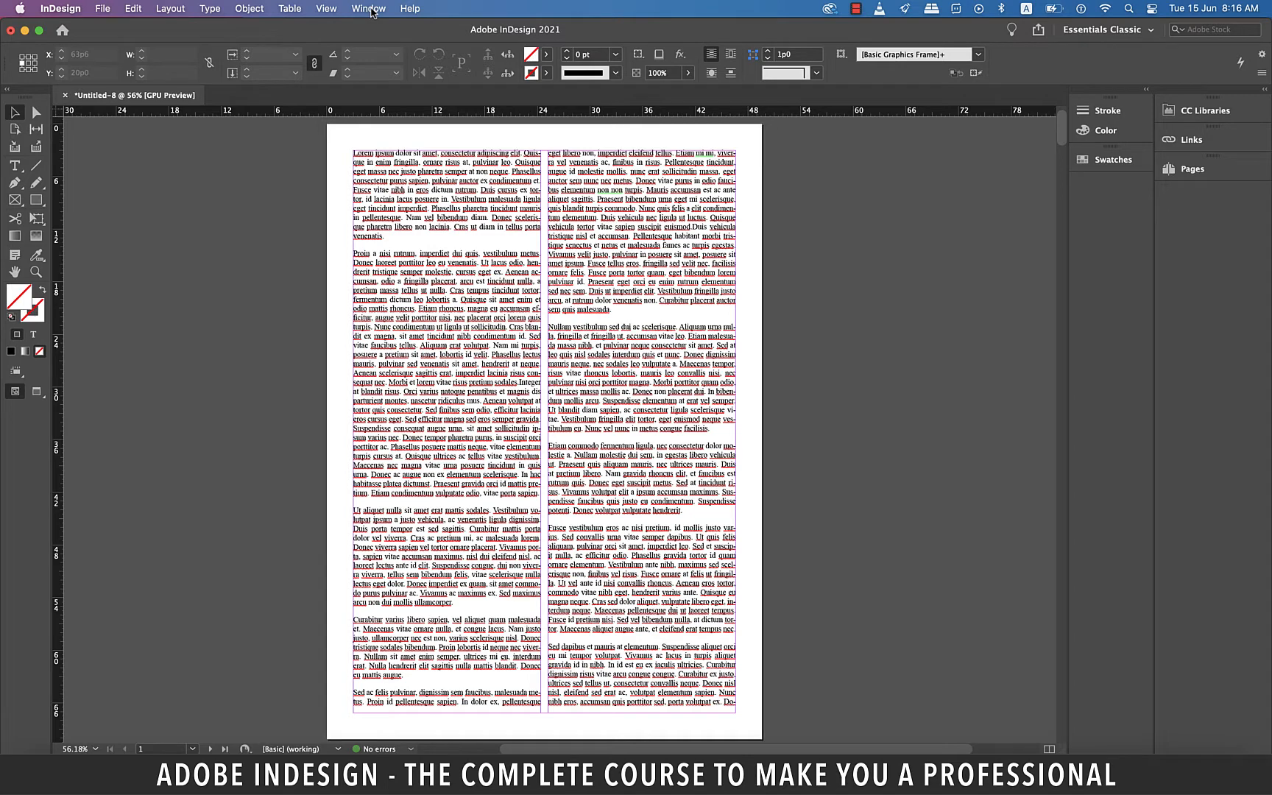
# Show the Object Styles panel from the Window menu's Styles list
pyautogui.click(368, 9)
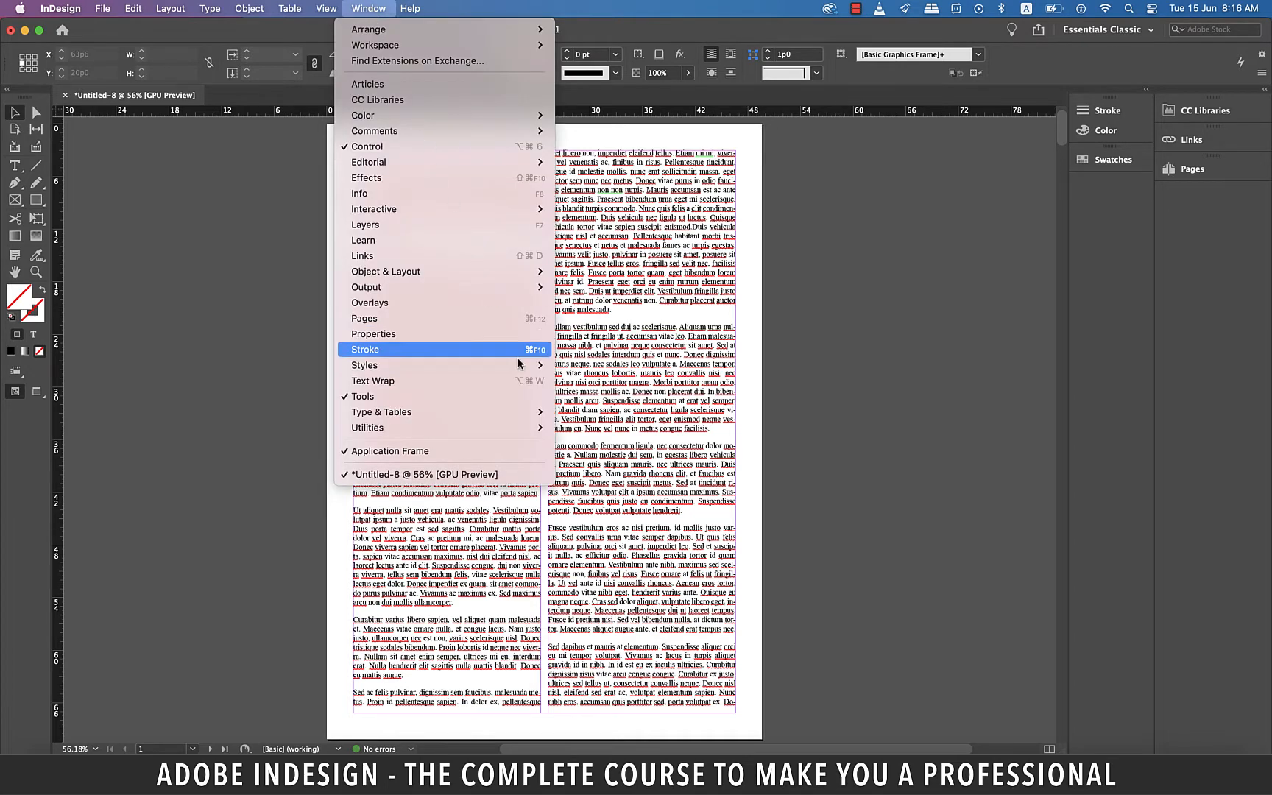
pyautogui.moveTo(364, 365)
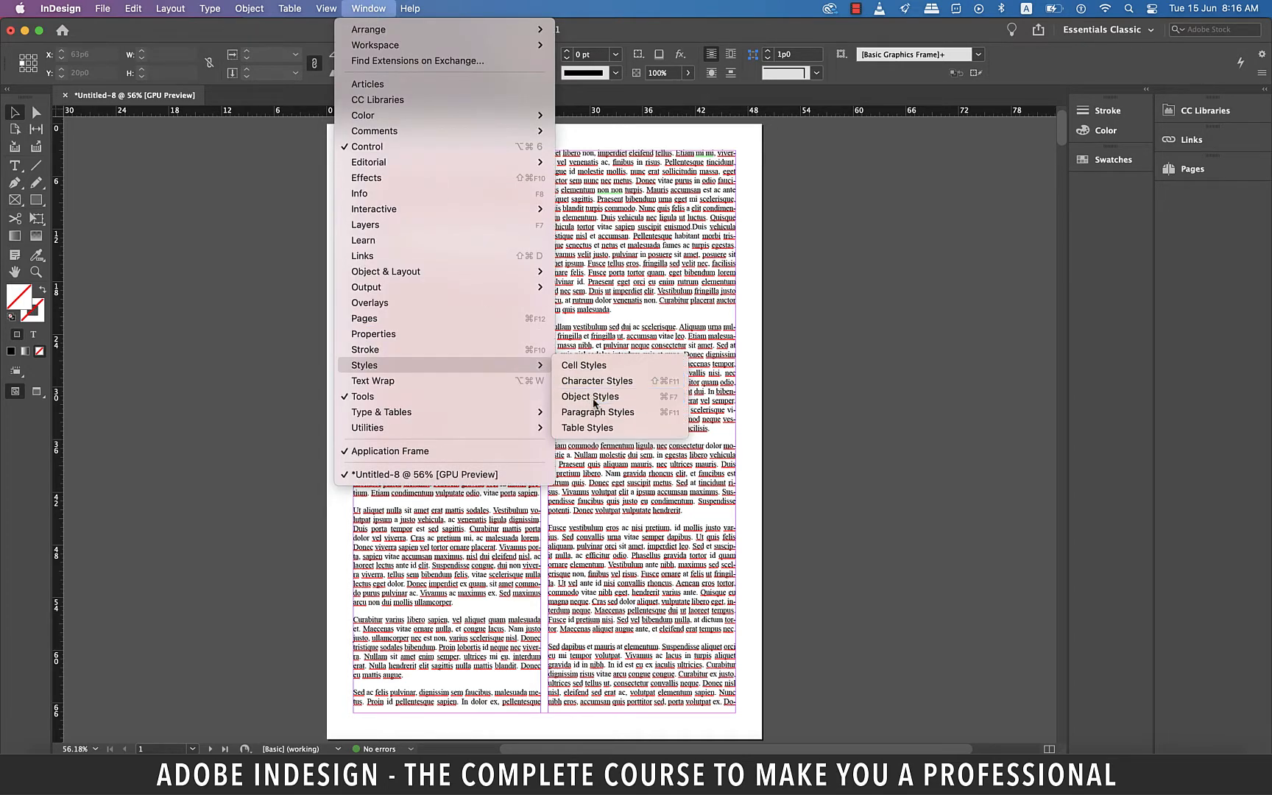
pyautogui.click(590, 396)
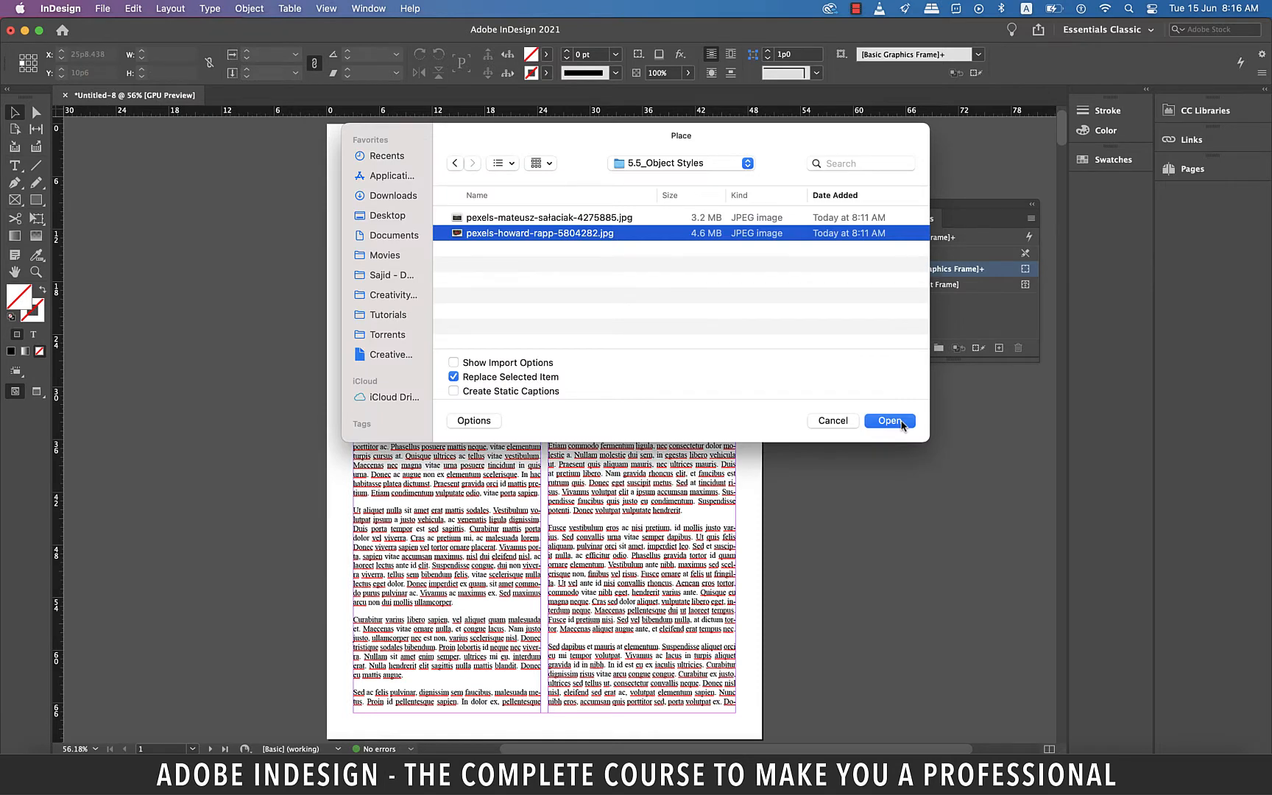
# Place pexels-howard-rapp-5804282.jpg in a drawn frame over the text and resize it
pyautogui.click(889, 420)
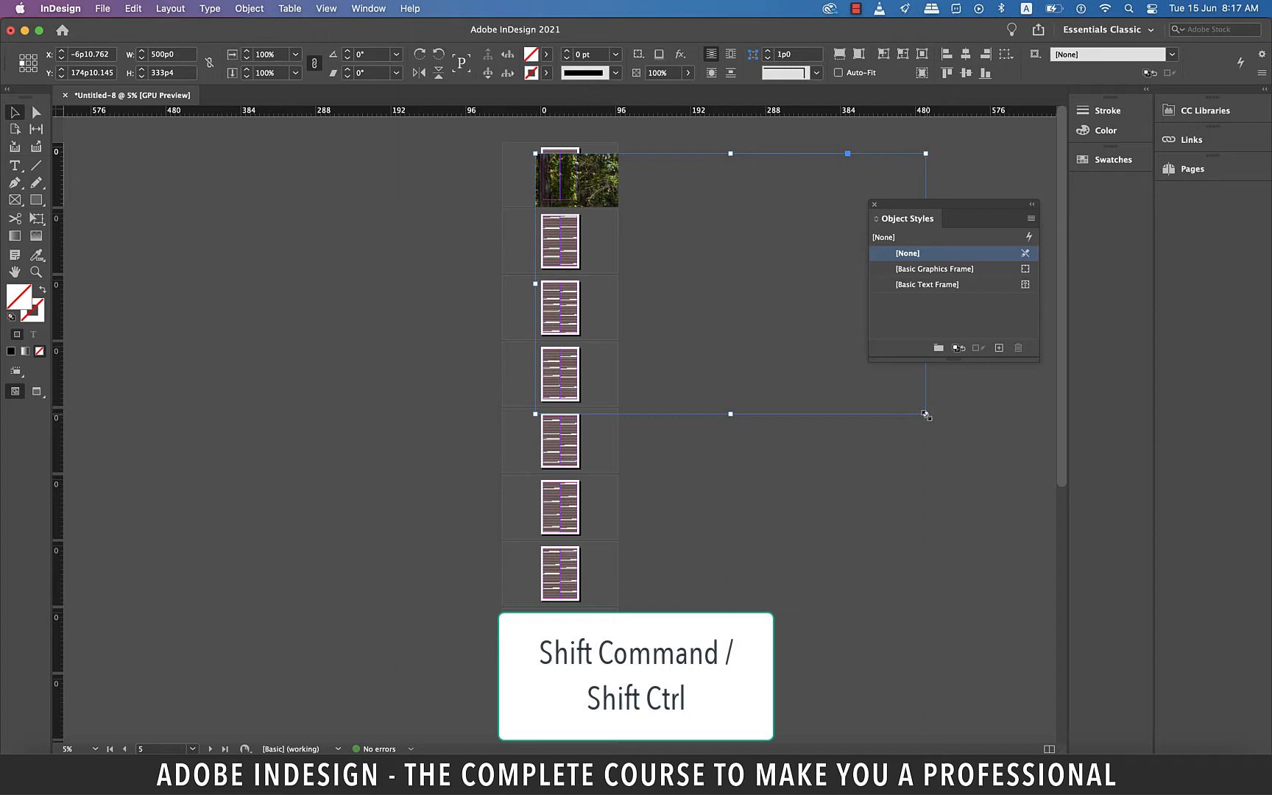
pyautogui.moveTo(924, 415); pyautogui.dragTo(730, 275)
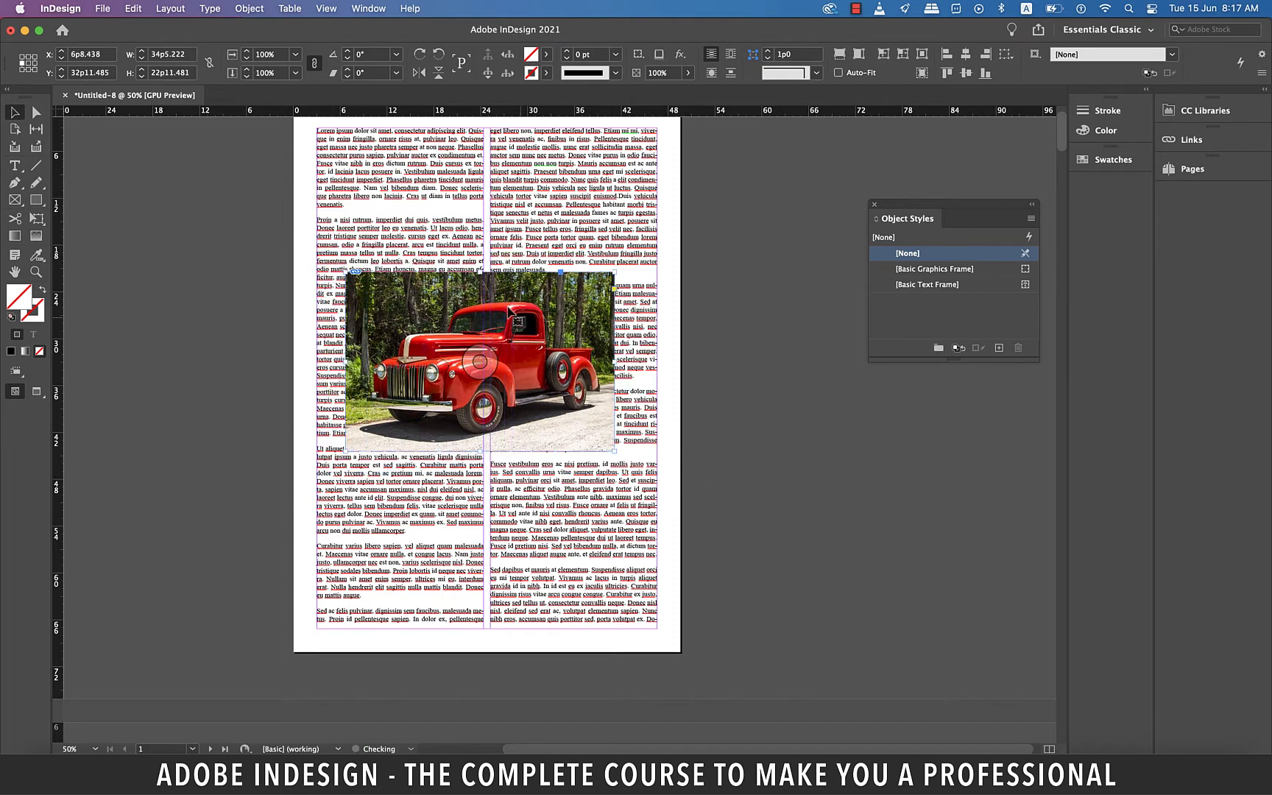
pyautogui.moveTo(483, 365); pyautogui.dragTo(479, 344)
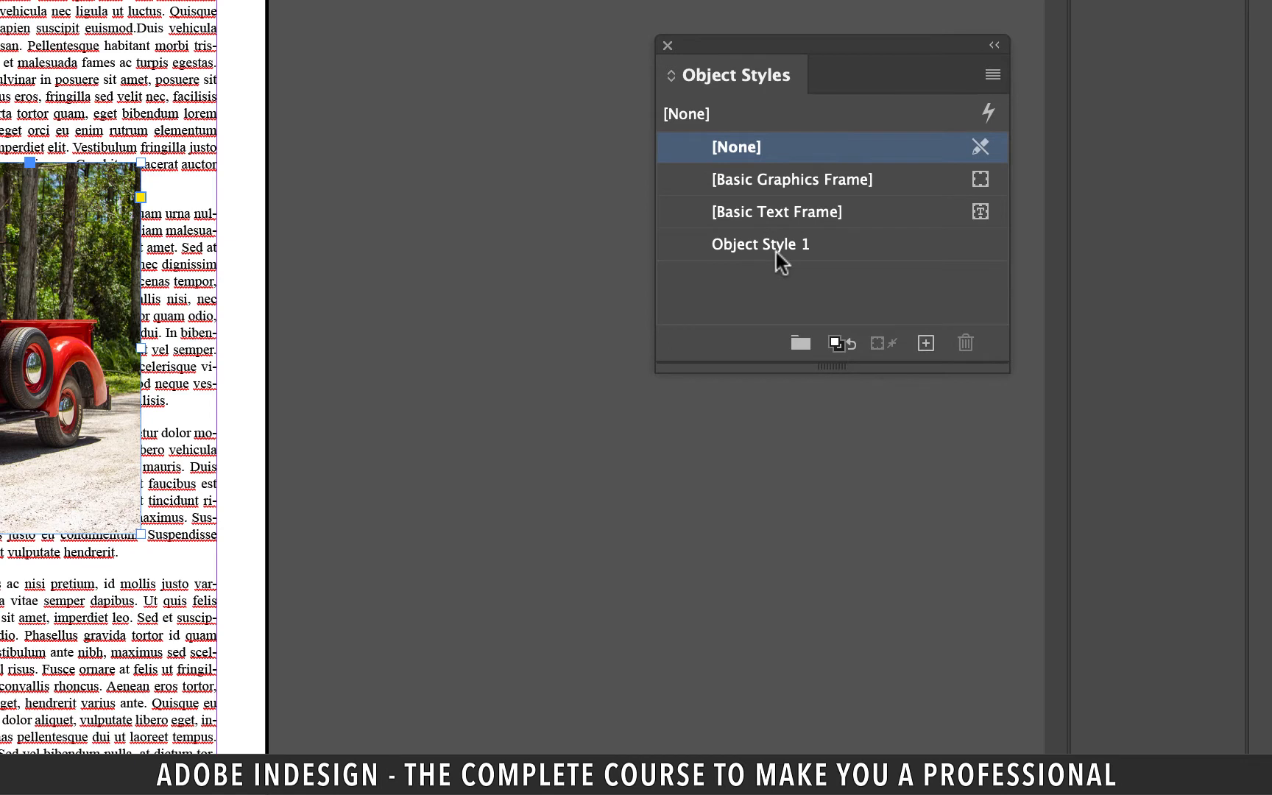
# Rename Object Style 1 to 'image' and bring up its style options
pyautogui.doubleClick(759, 243)
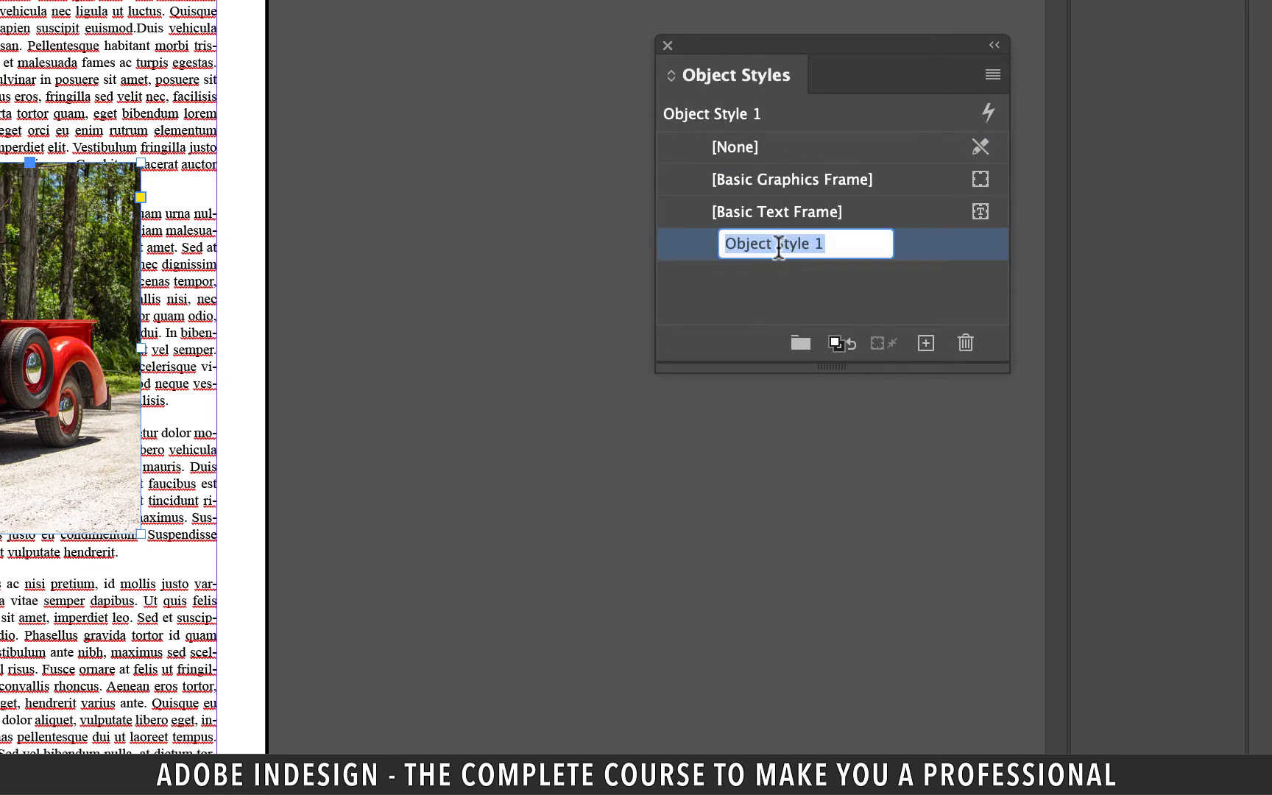
pyautogui.write('image')
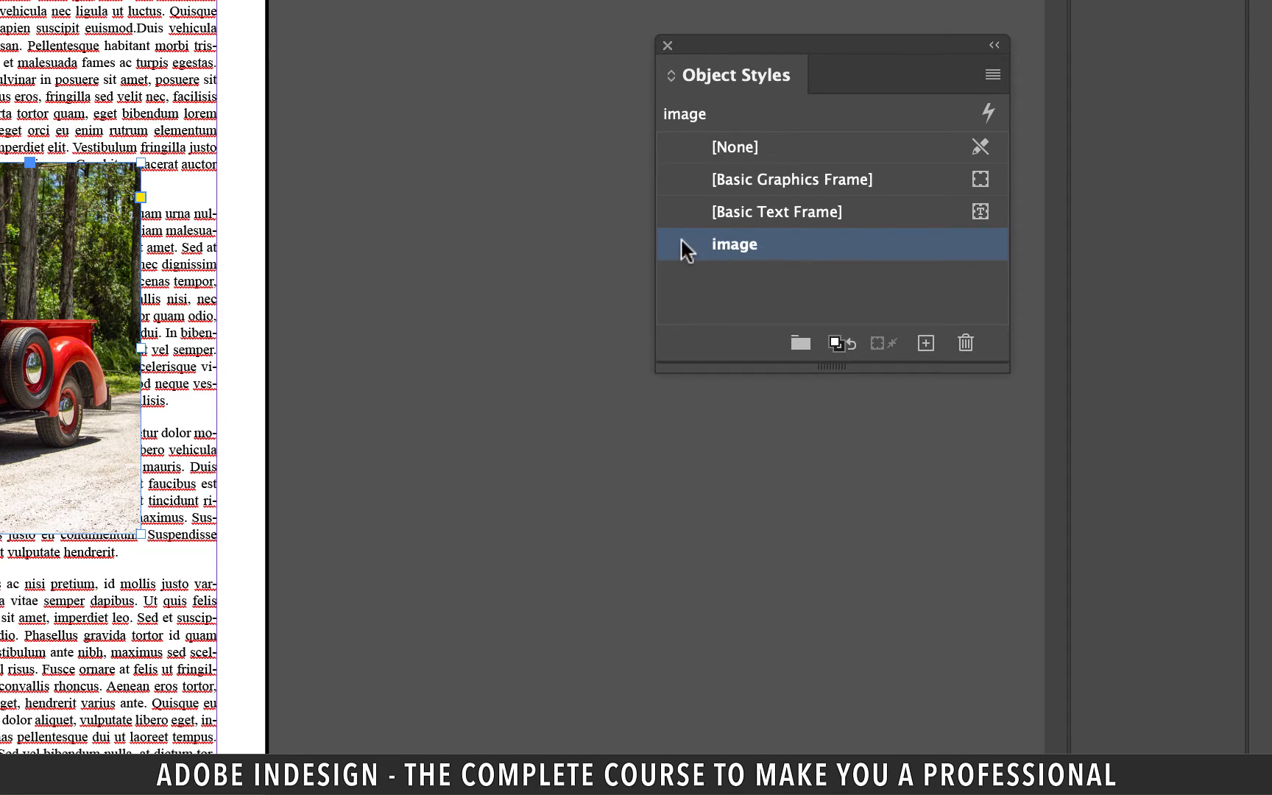
pyautogui.doubleClick(733, 244)
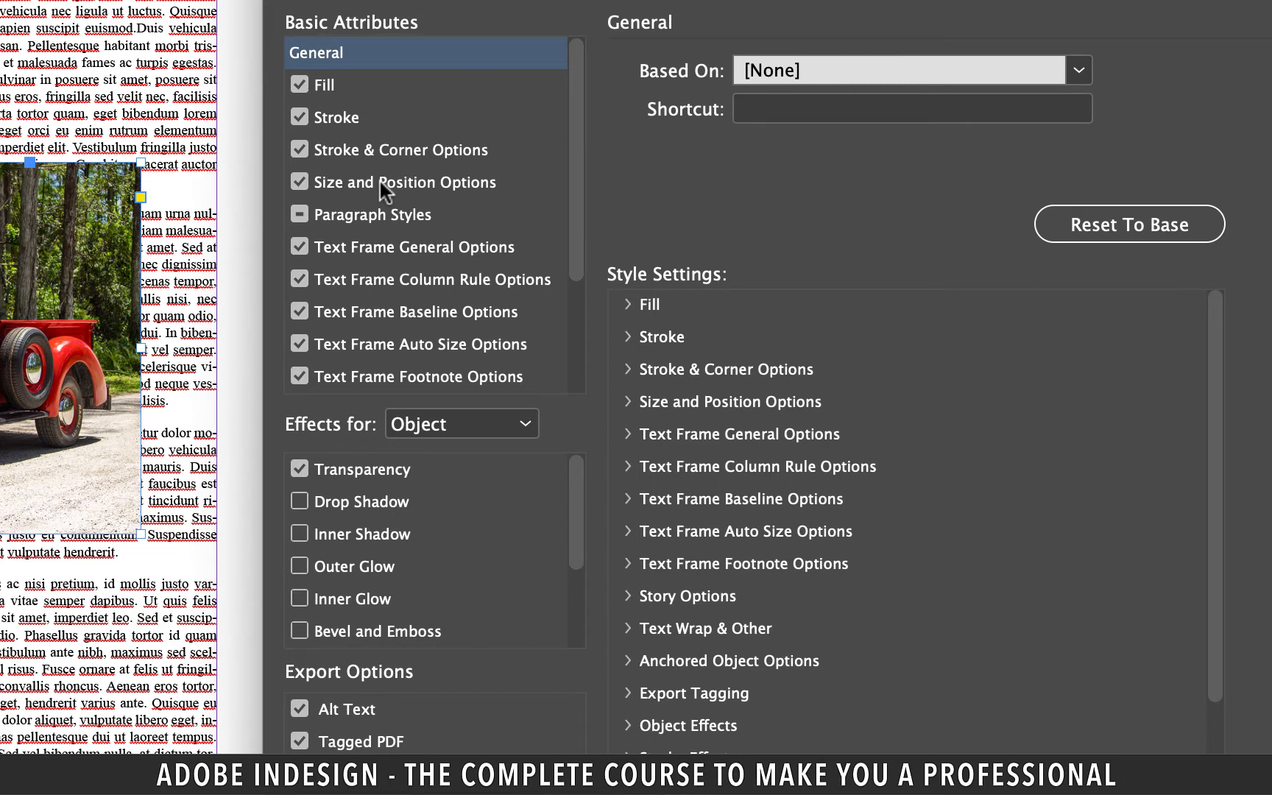
# Set the image style to Height & Width sizing and Fit Content to Frame fitting, then confirm
pyautogui.click(403, 181)
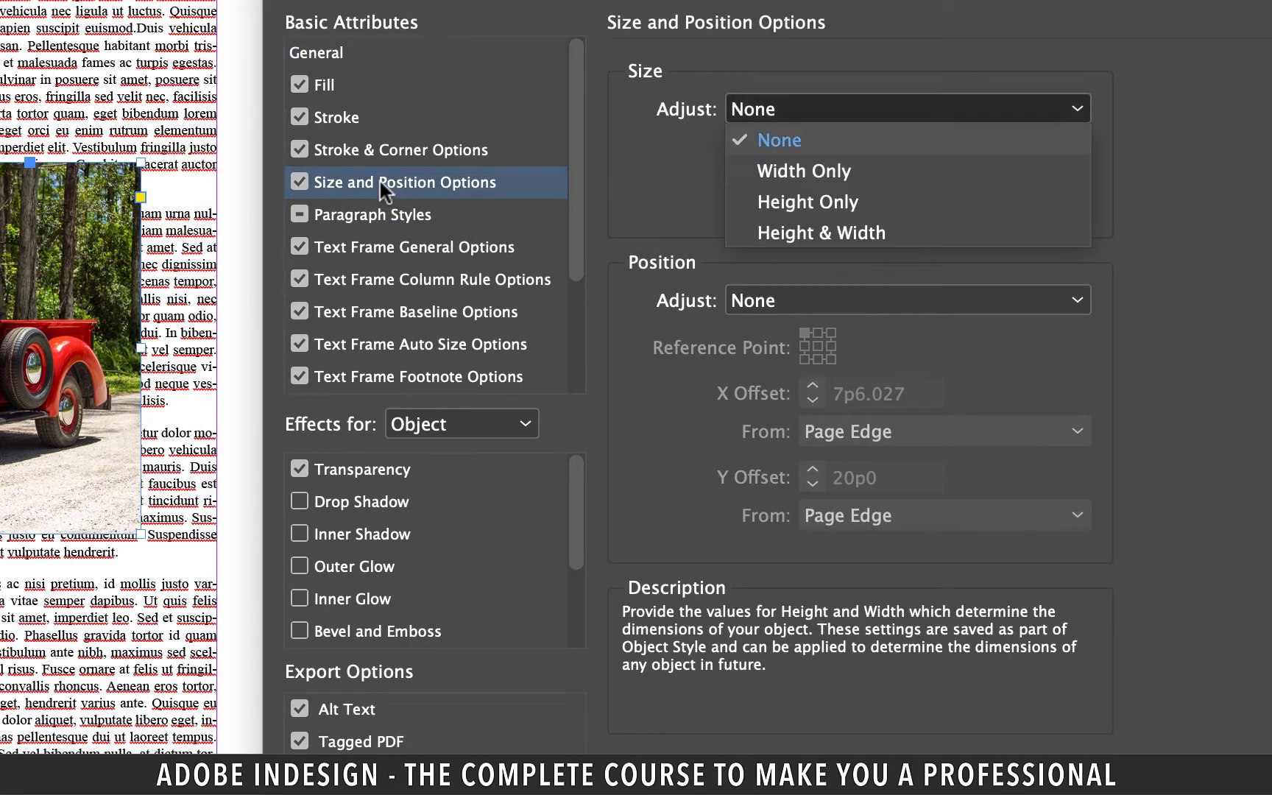
pyautogui.click(820, 233)
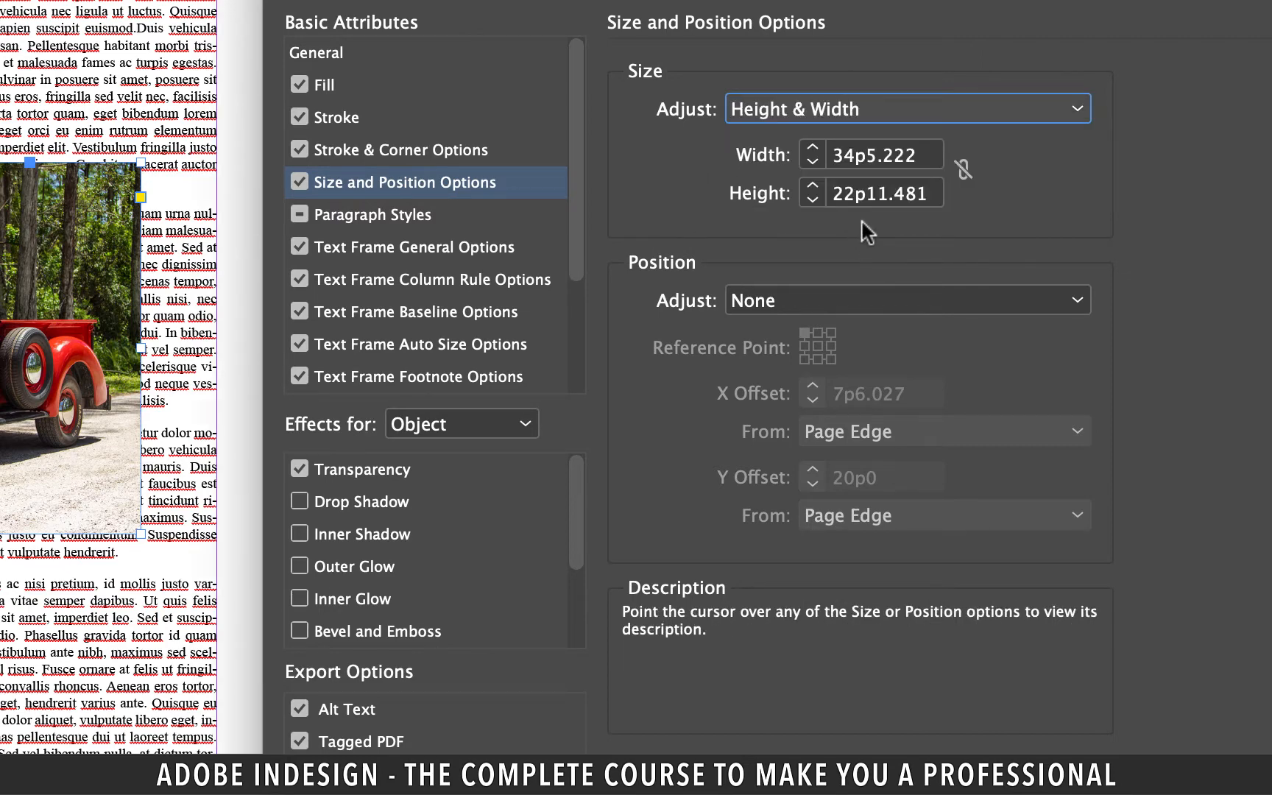
pyautogui.moveTo(745, 253)
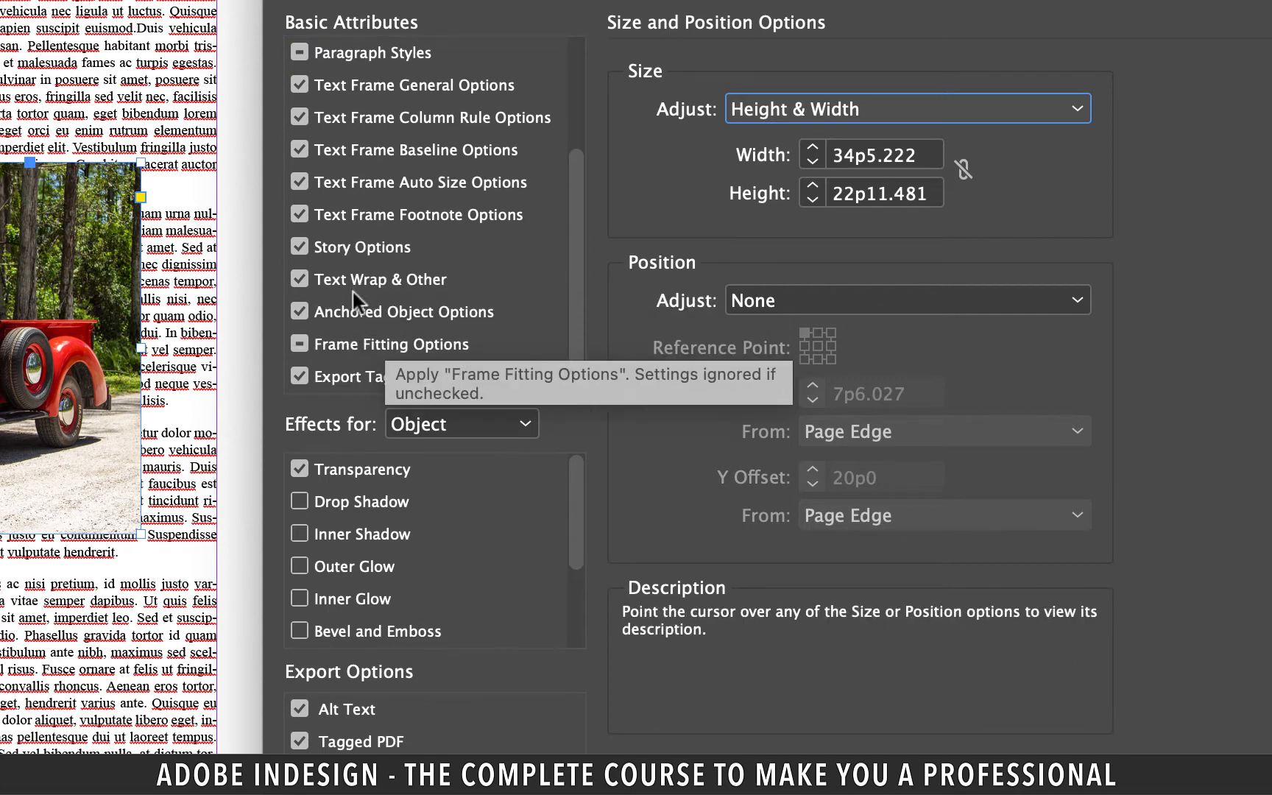
pyautogui.click(392, 343)
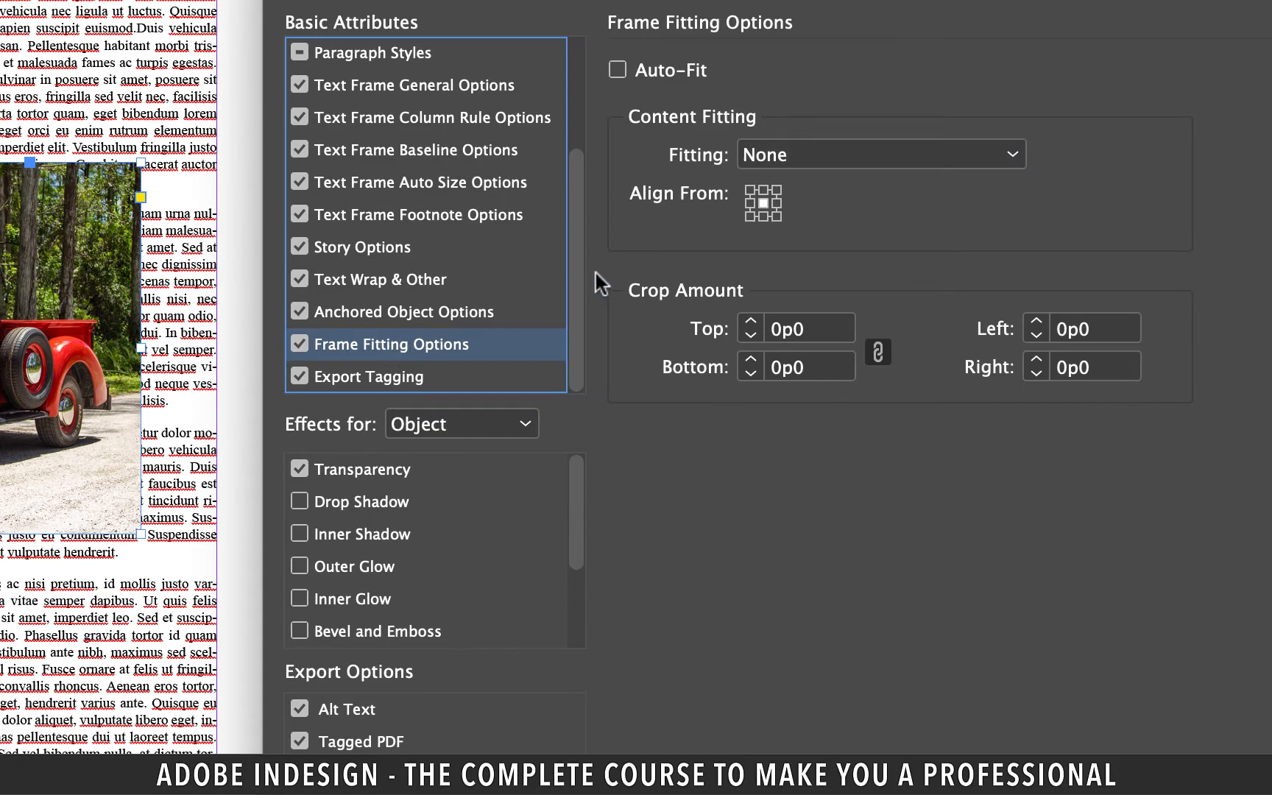
pyautogui.click(880, 154)
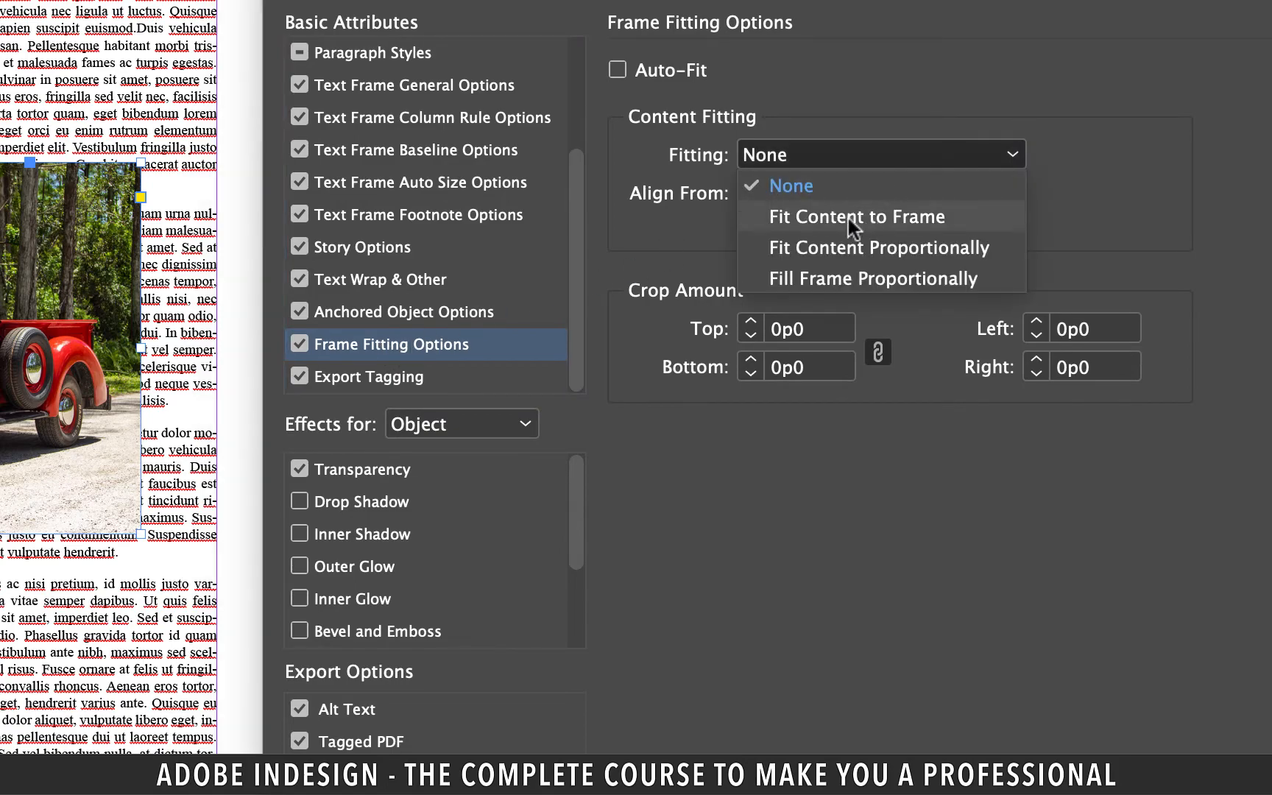
pyautogui.click(855, 217)
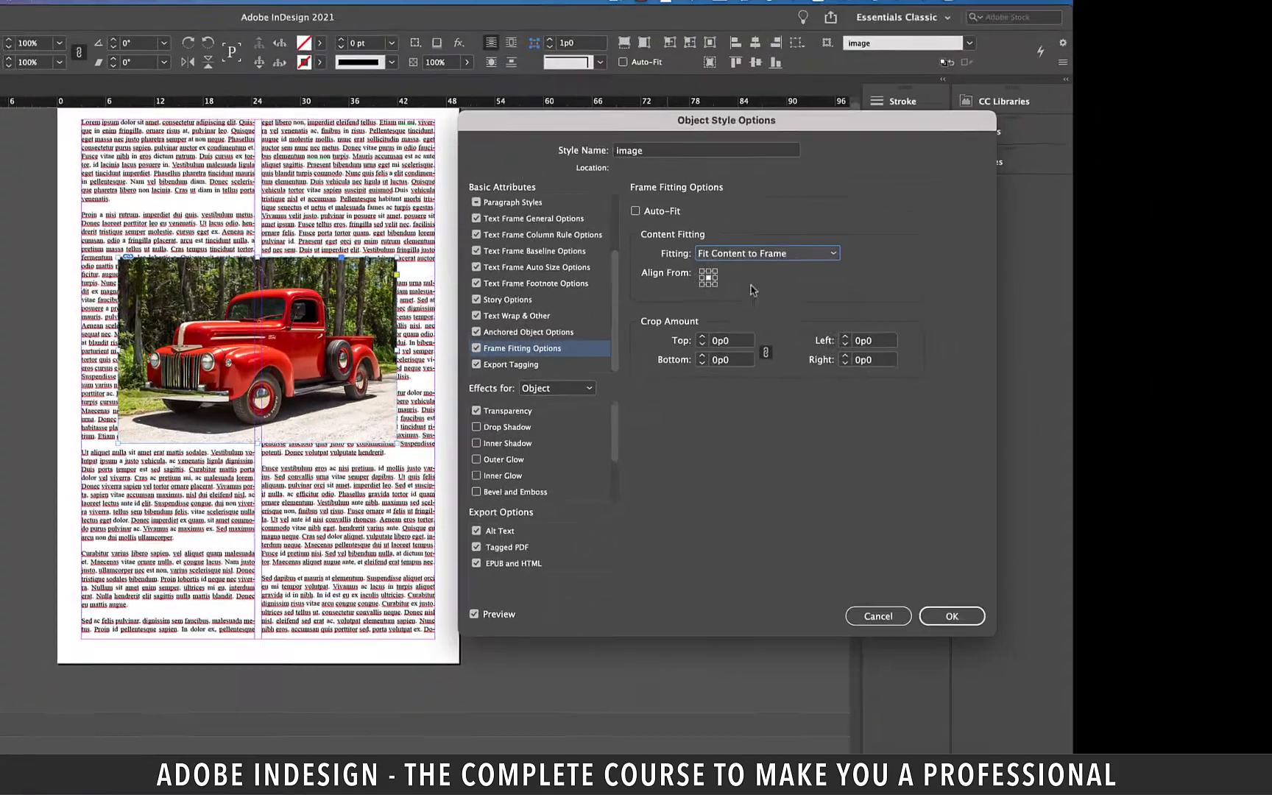
pyautogui.click(950, 615)
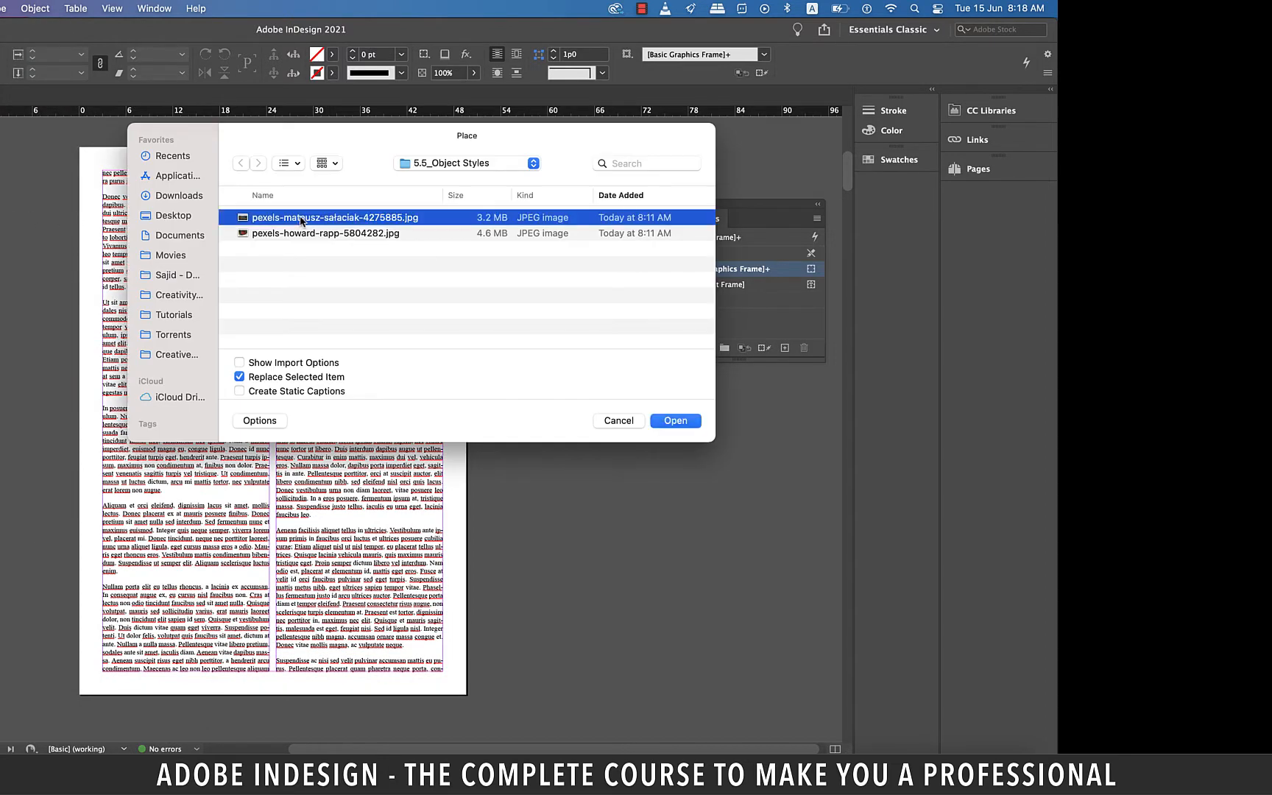
# Place the pexels-mateusz mountain photo and apply the image style to its frame
pyautogui.click(673, 419)
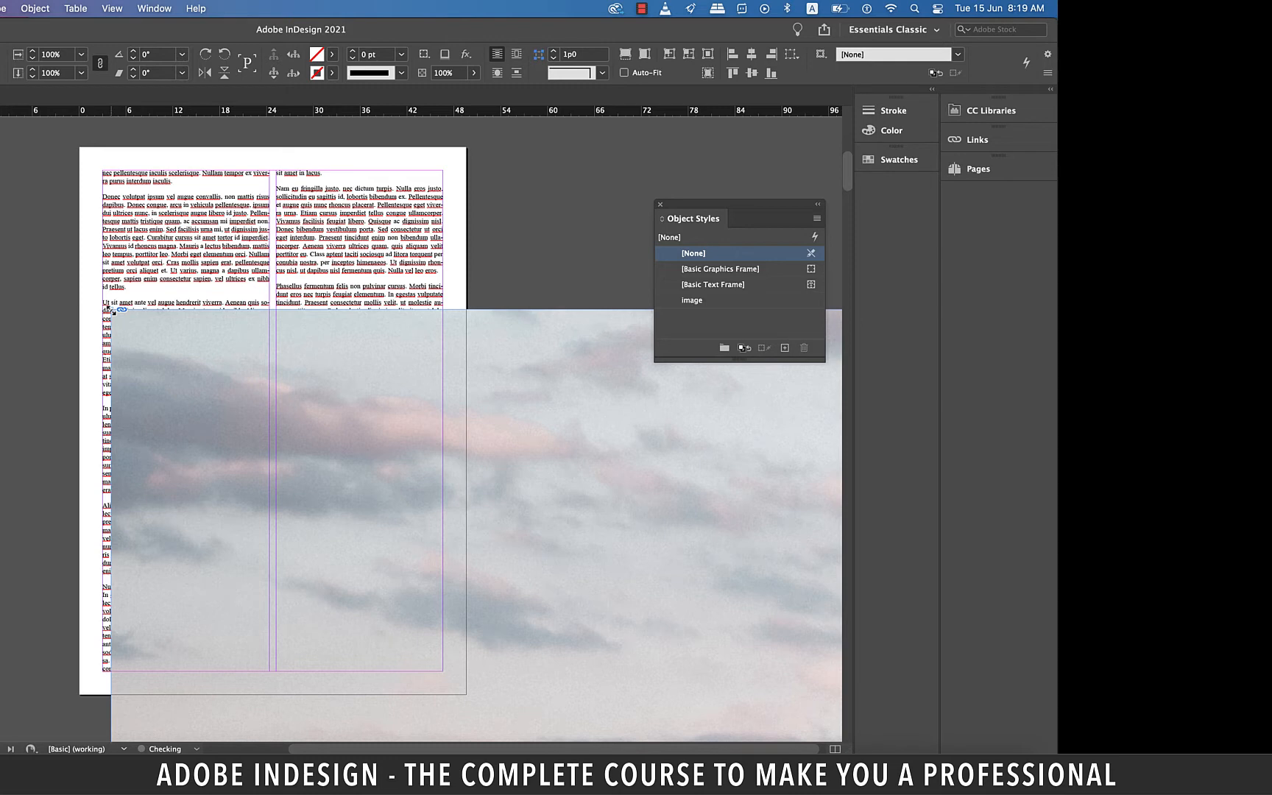
pyautogui.click(690, 301)
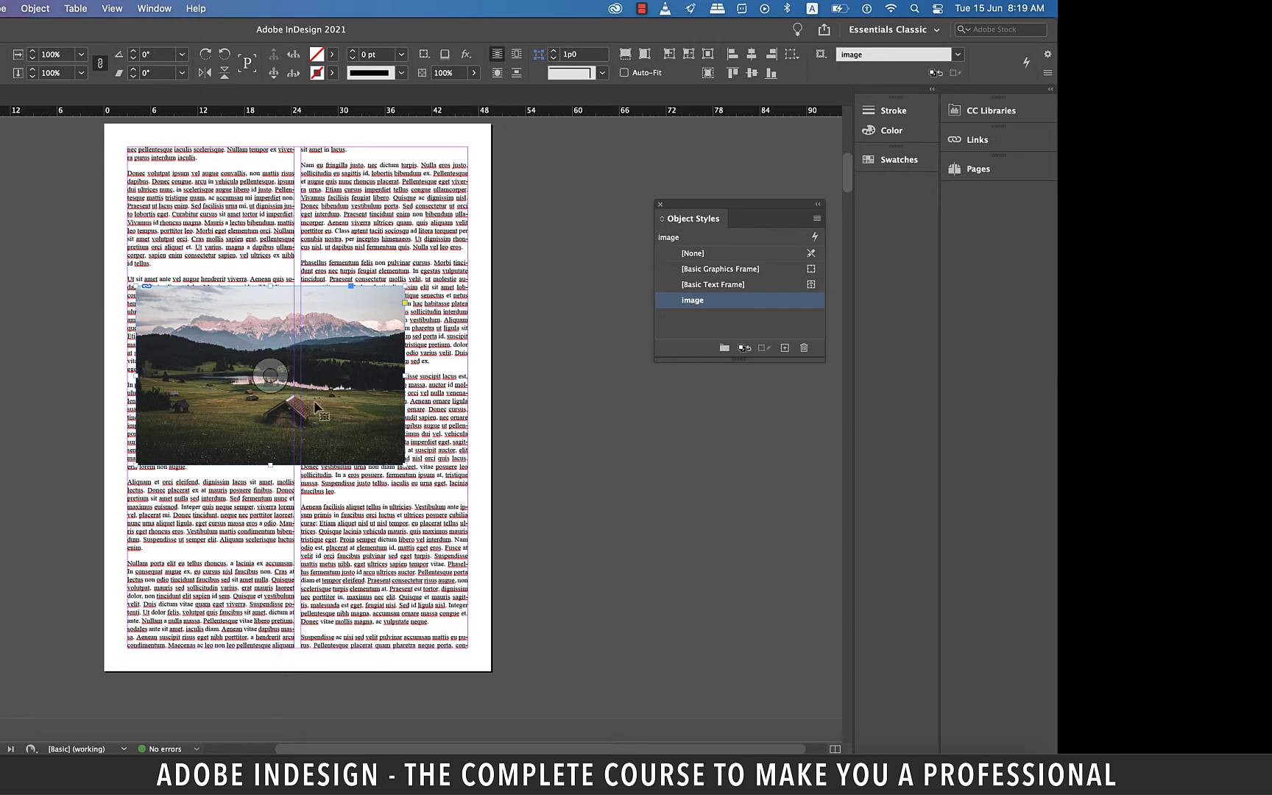
pyautogui.moveTo(276, 340)
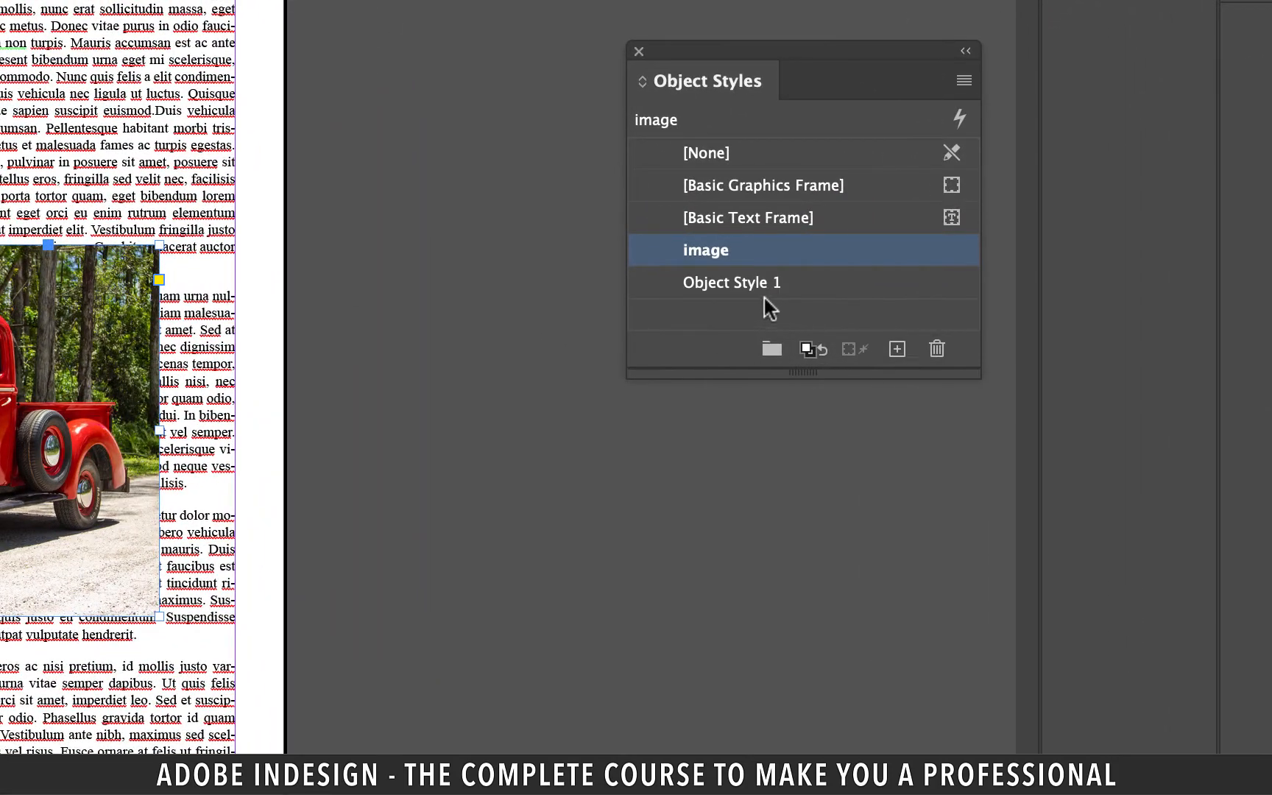
# Select the second new object style and bring up its style options
pyautogui.click(733, 282)
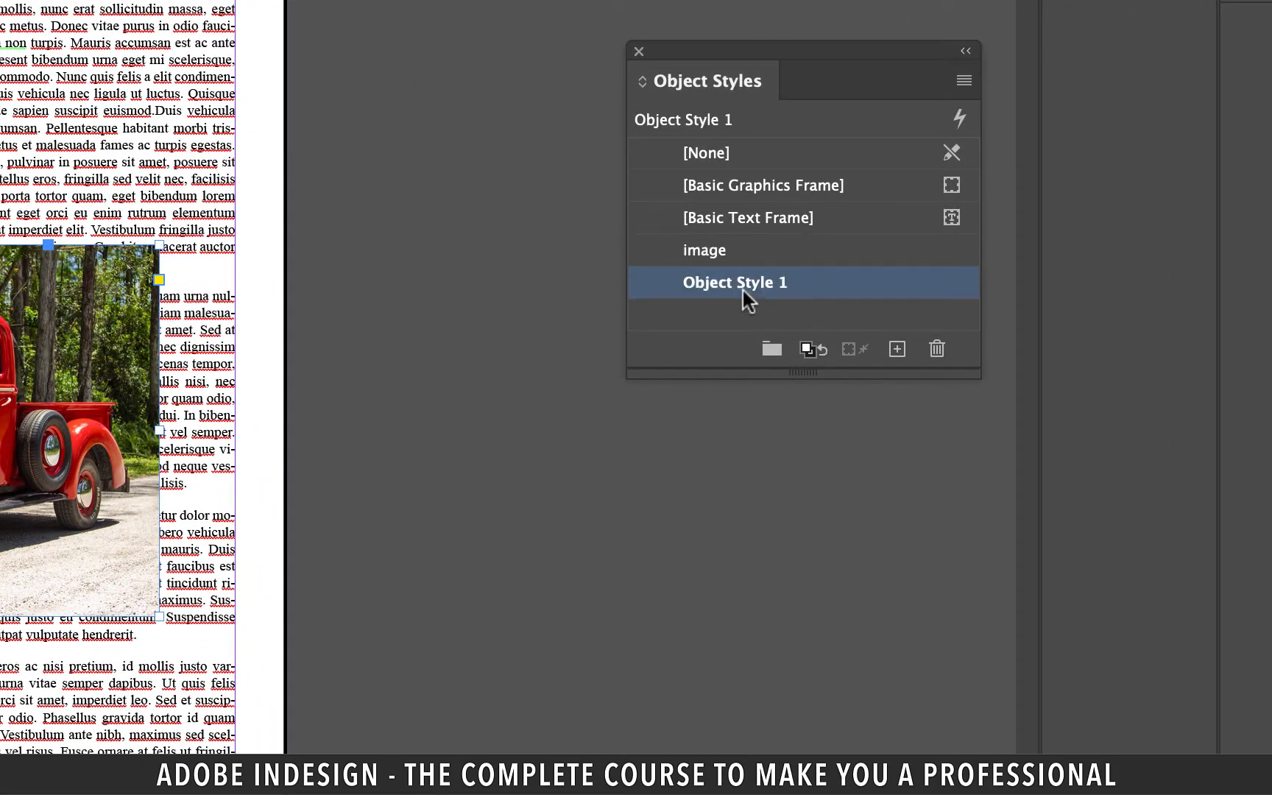
pyautogui.moveTo(754, 293)
pyautogui.write('text')
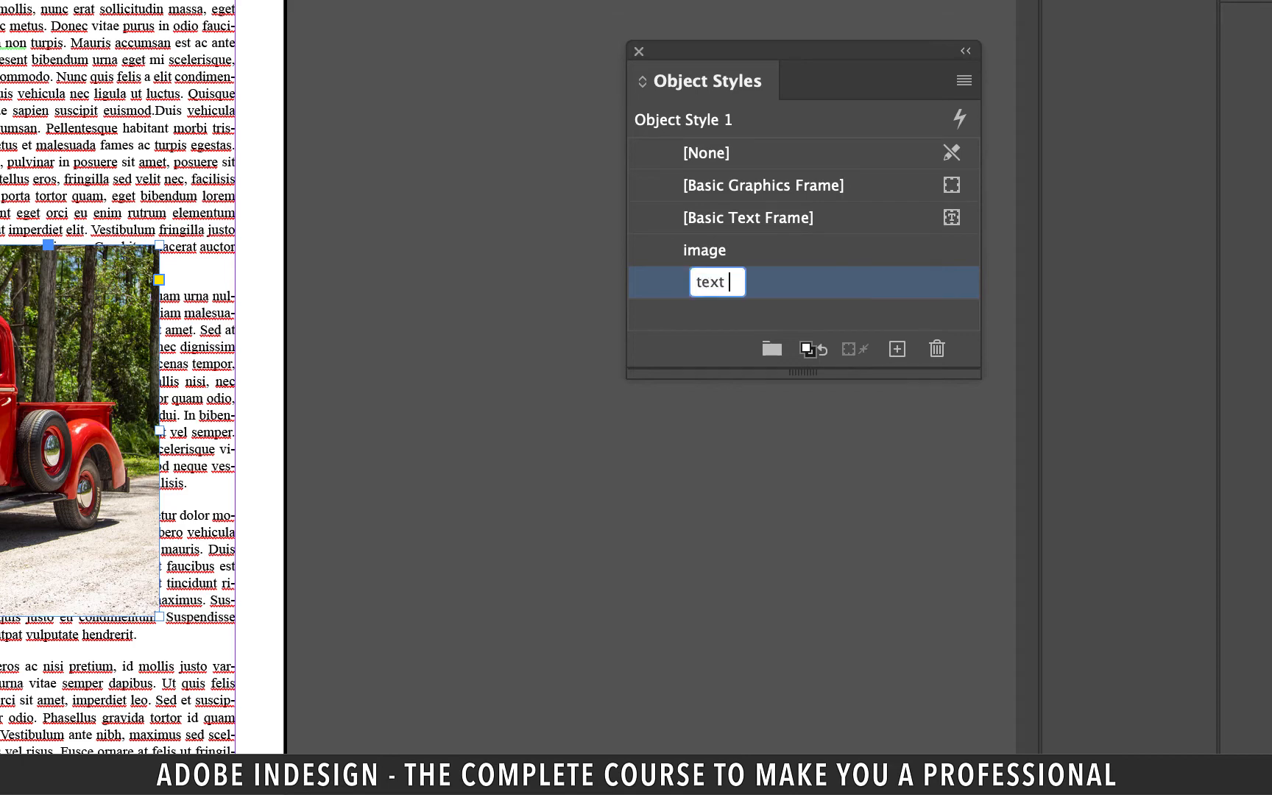
pyautogui.doubleClick(709, 281)
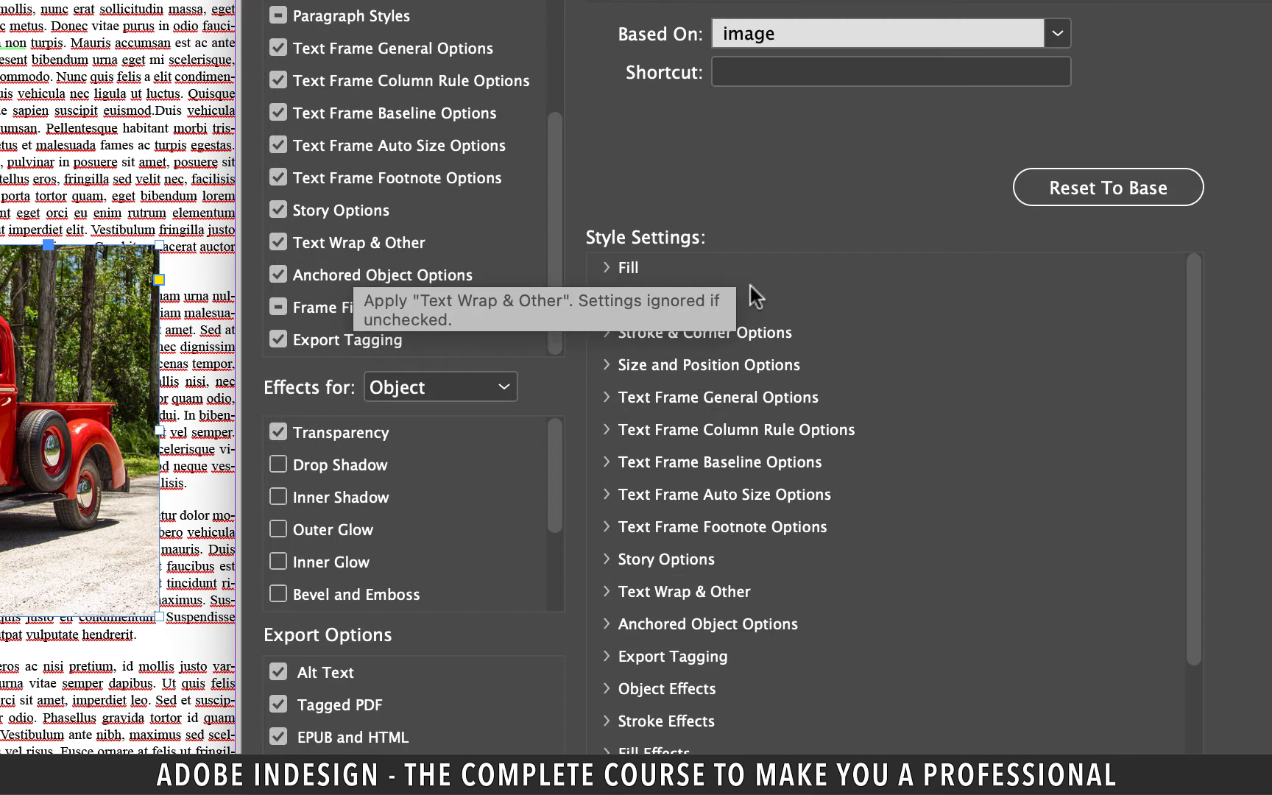
# Set Wrap Around Bounding Box with offsets raised to 0p6 and confirm the text wrap style
pyautogui.click(359, 243)
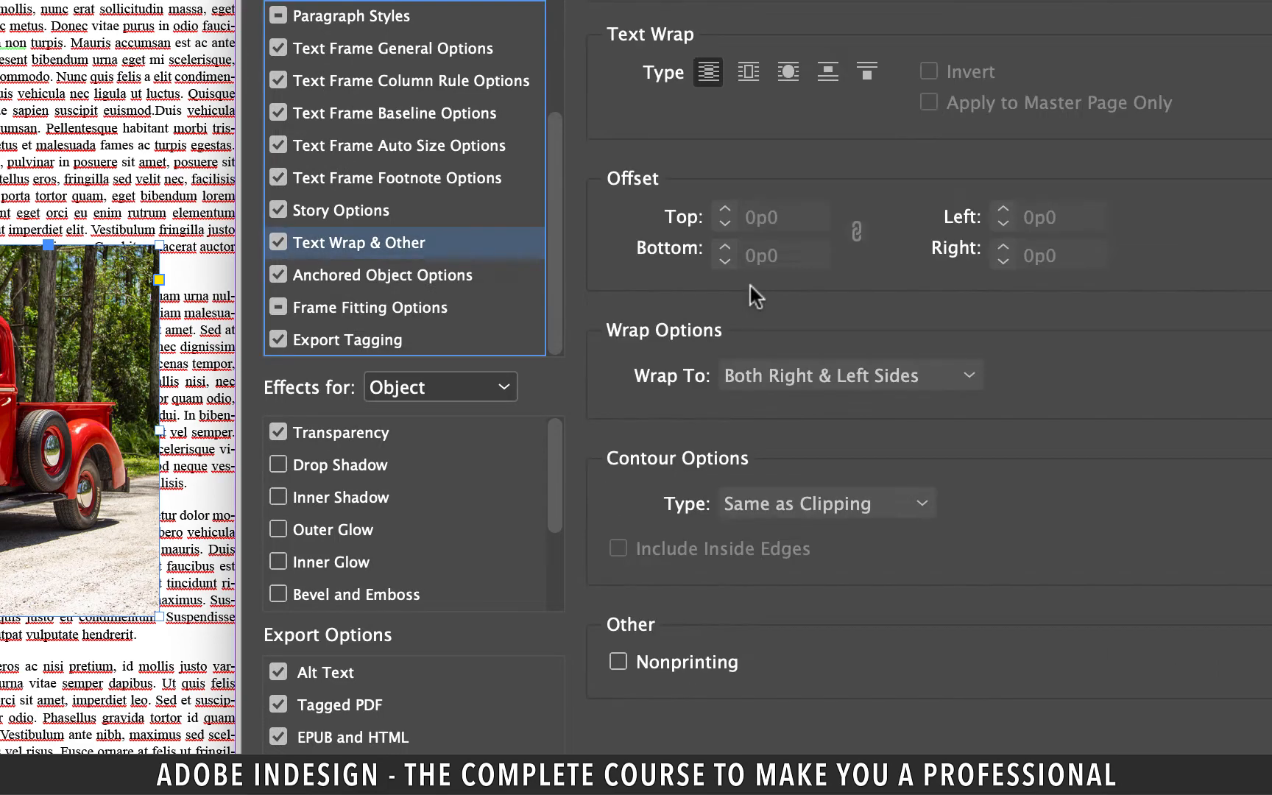
pyautogui.moveTo(747, 72)
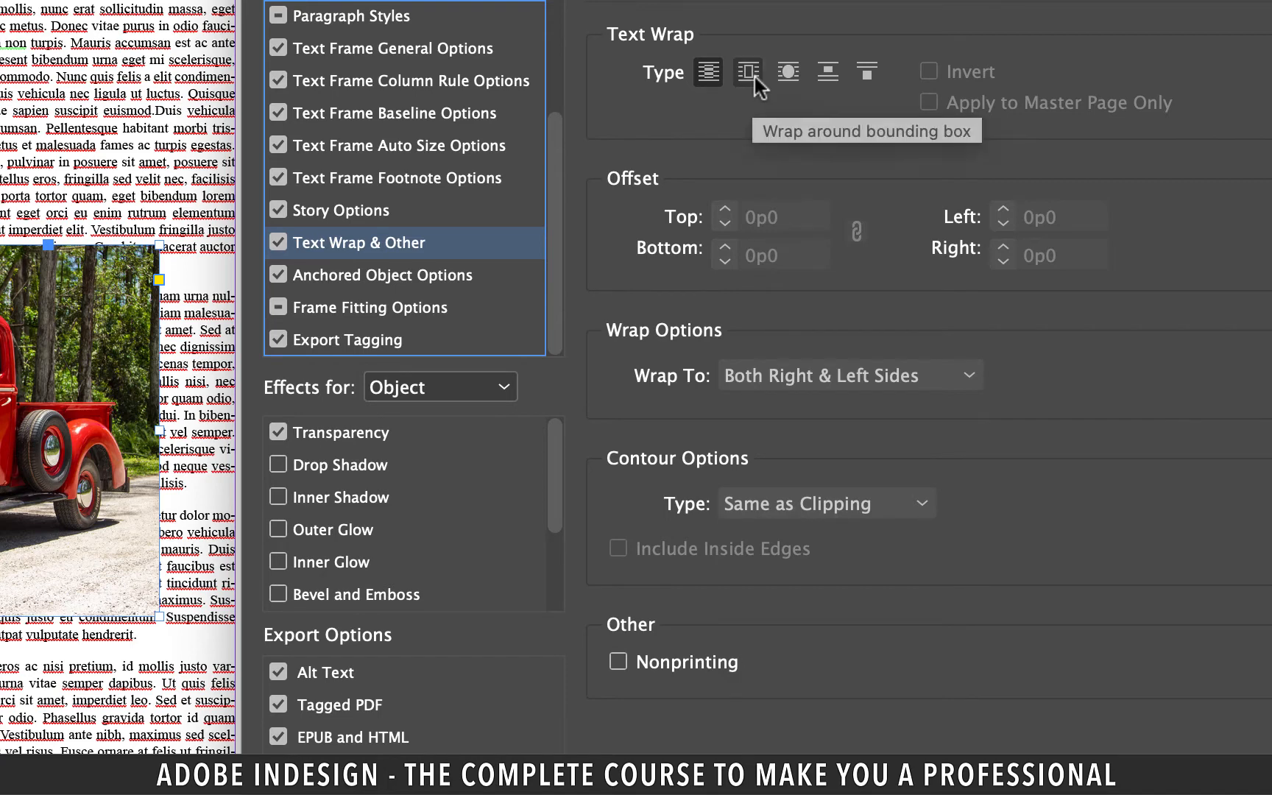
pyautogui.click(747, 72)
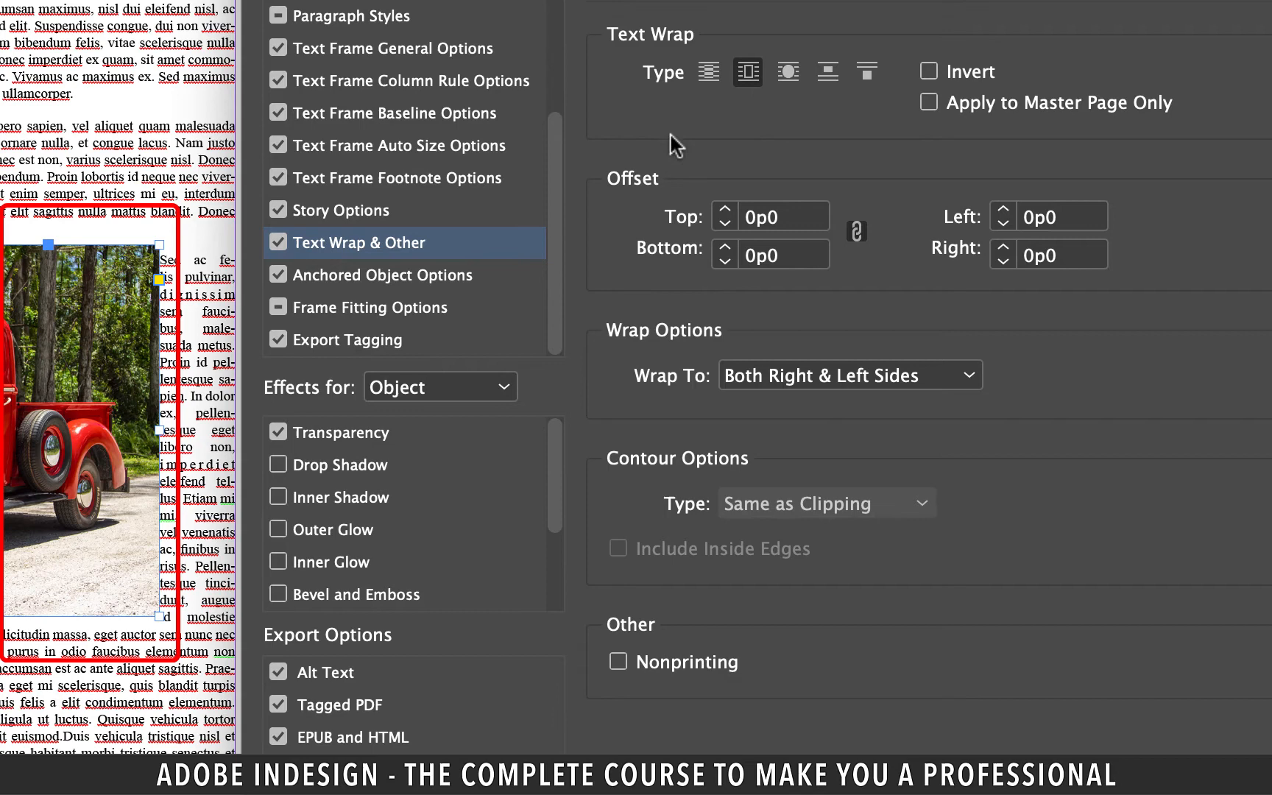
pyautogui.moveTo(164, 494)
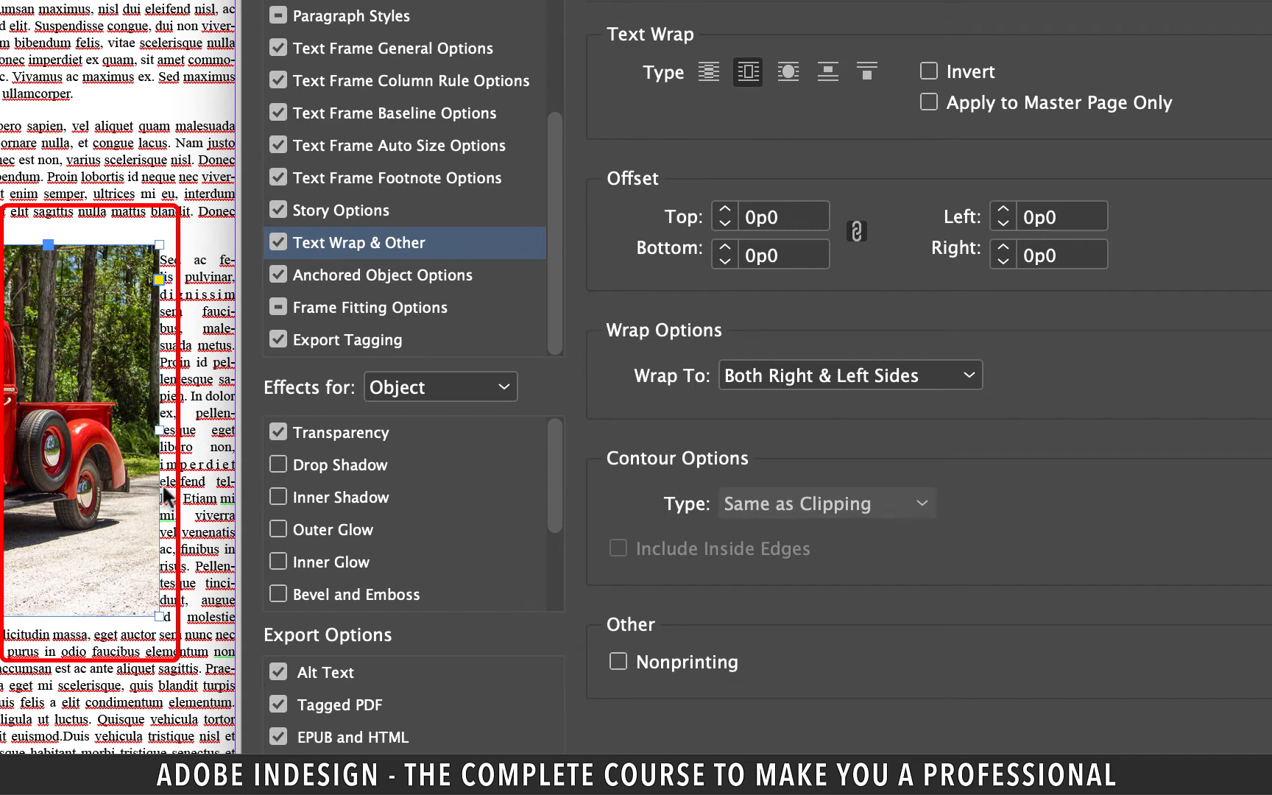
pyautogui.click(724, 209)
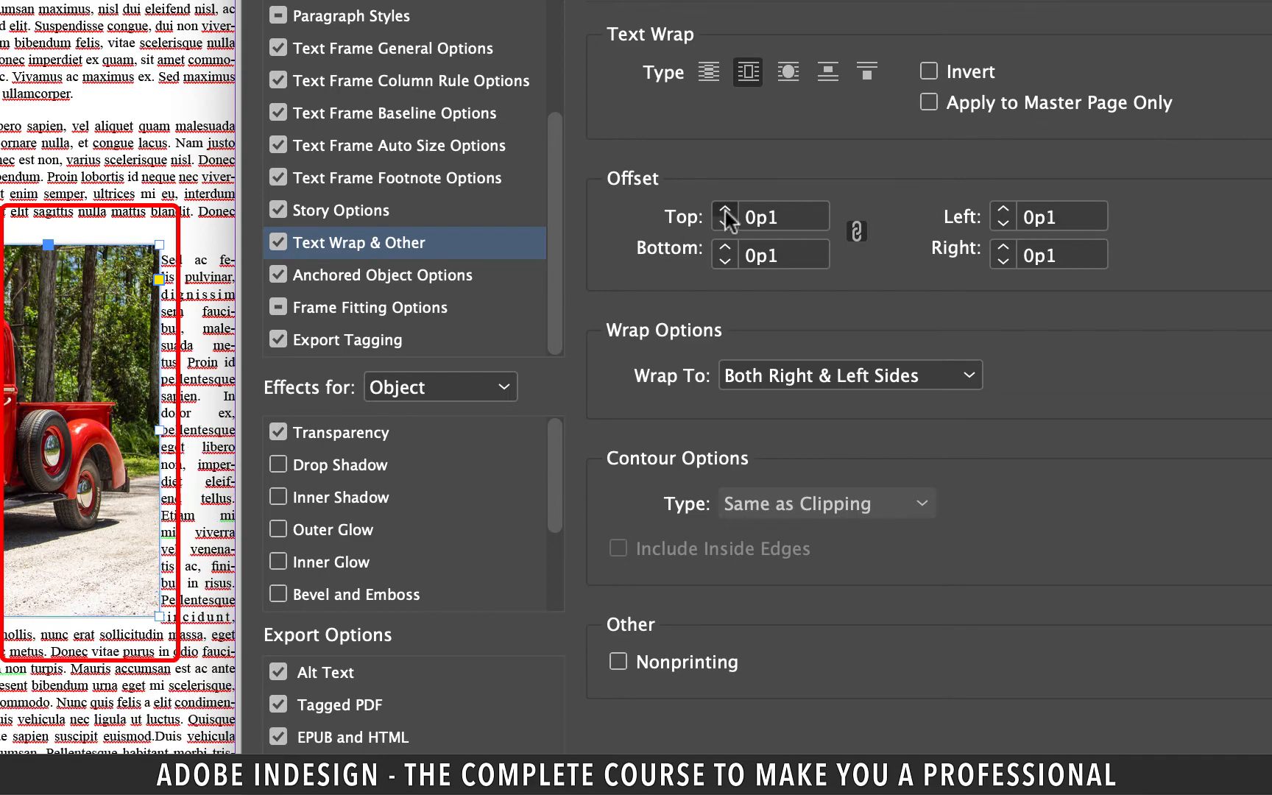
pyautogui.click(724, 210)
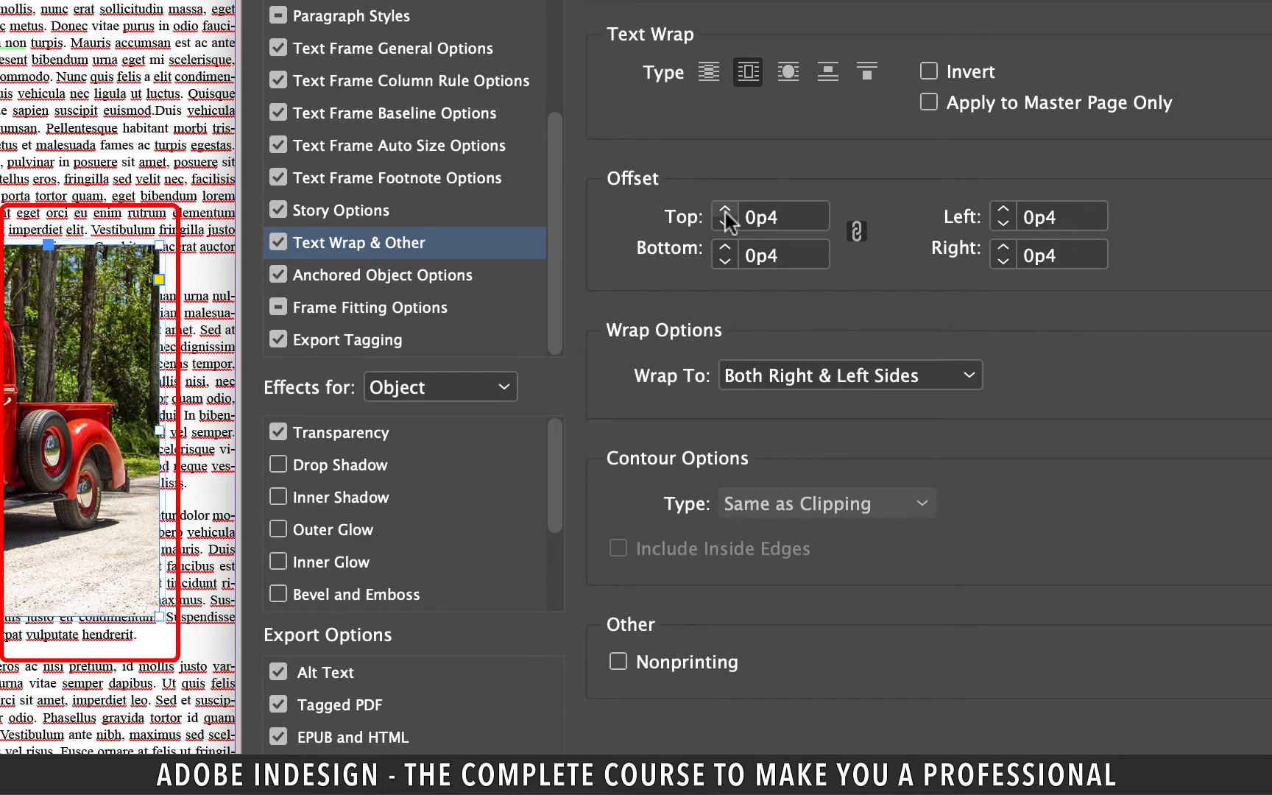
pyautogui.click(724, 209)
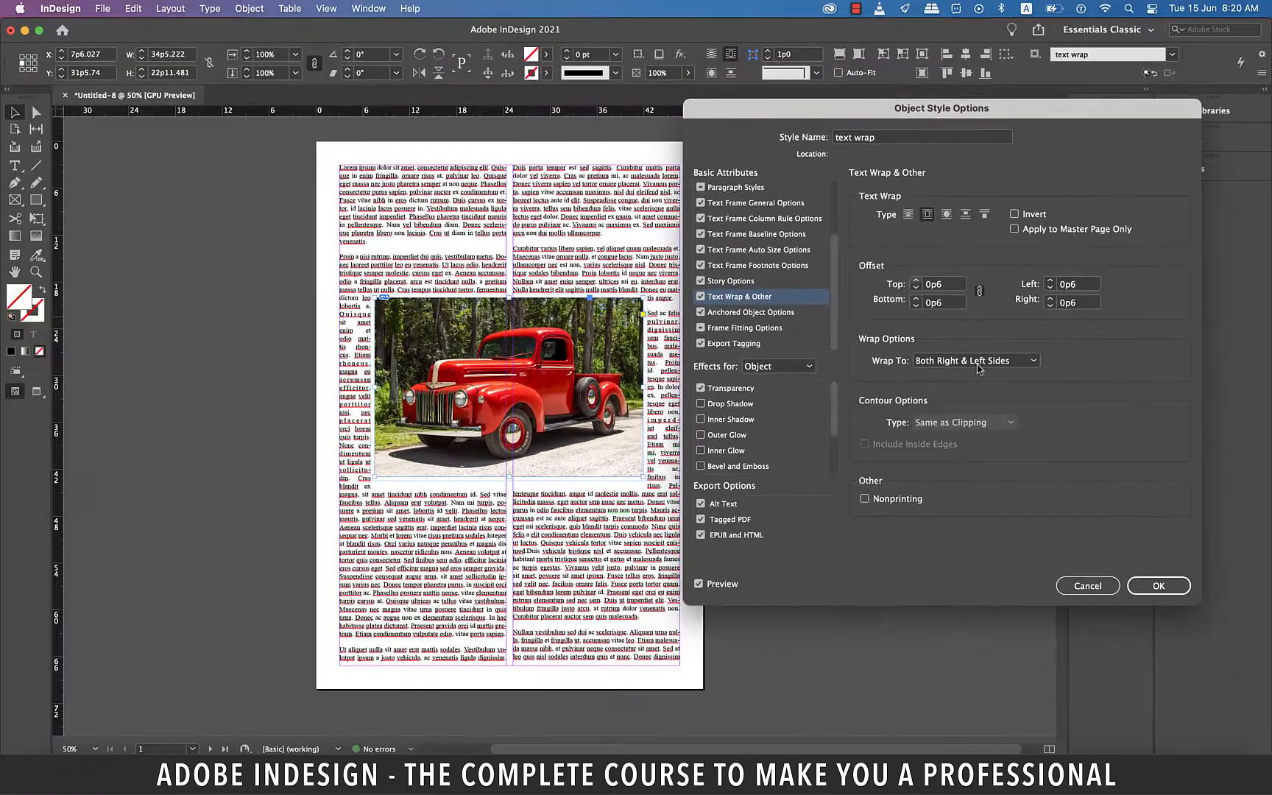
pyautogui.click(1157, 586)
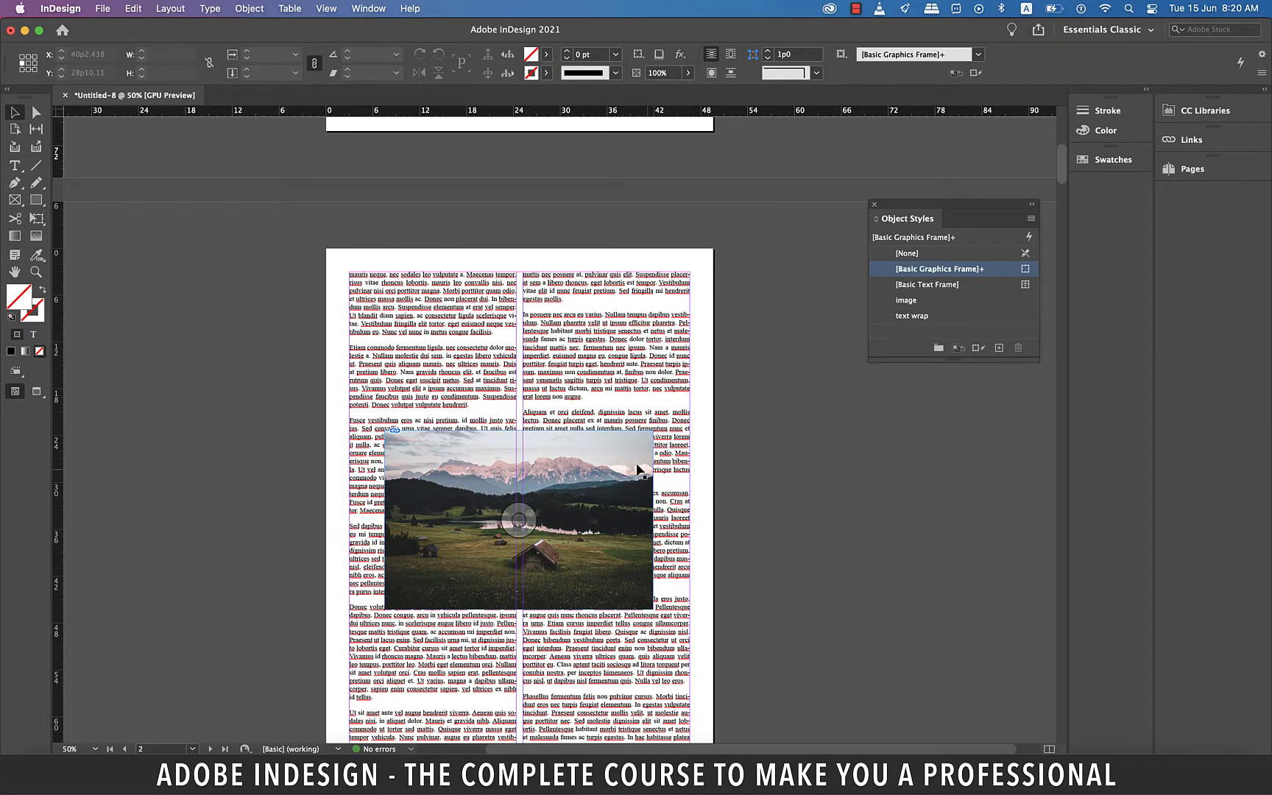
# Apply the image and text wrap styles to the mountain photo and check the truck photo below
pyautogui.click(910, 299)
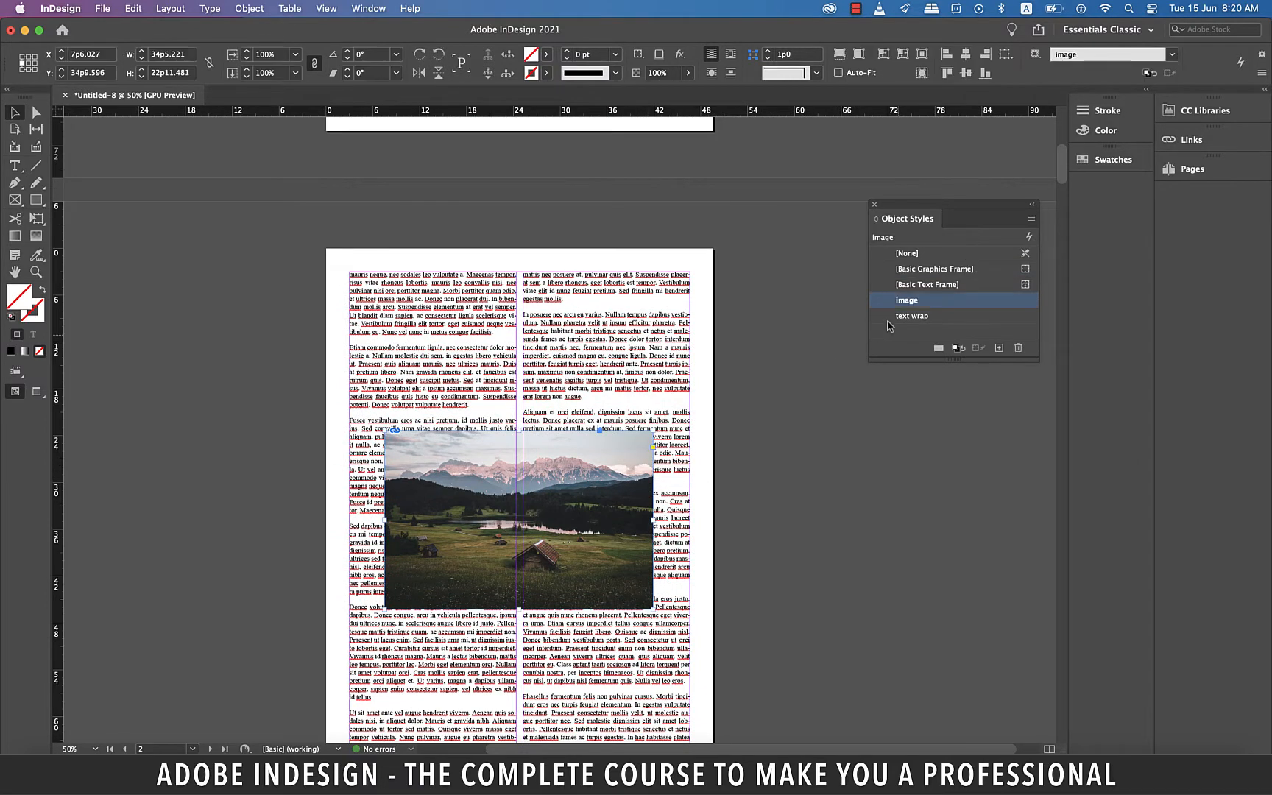
pyautogui.click(913, 315)
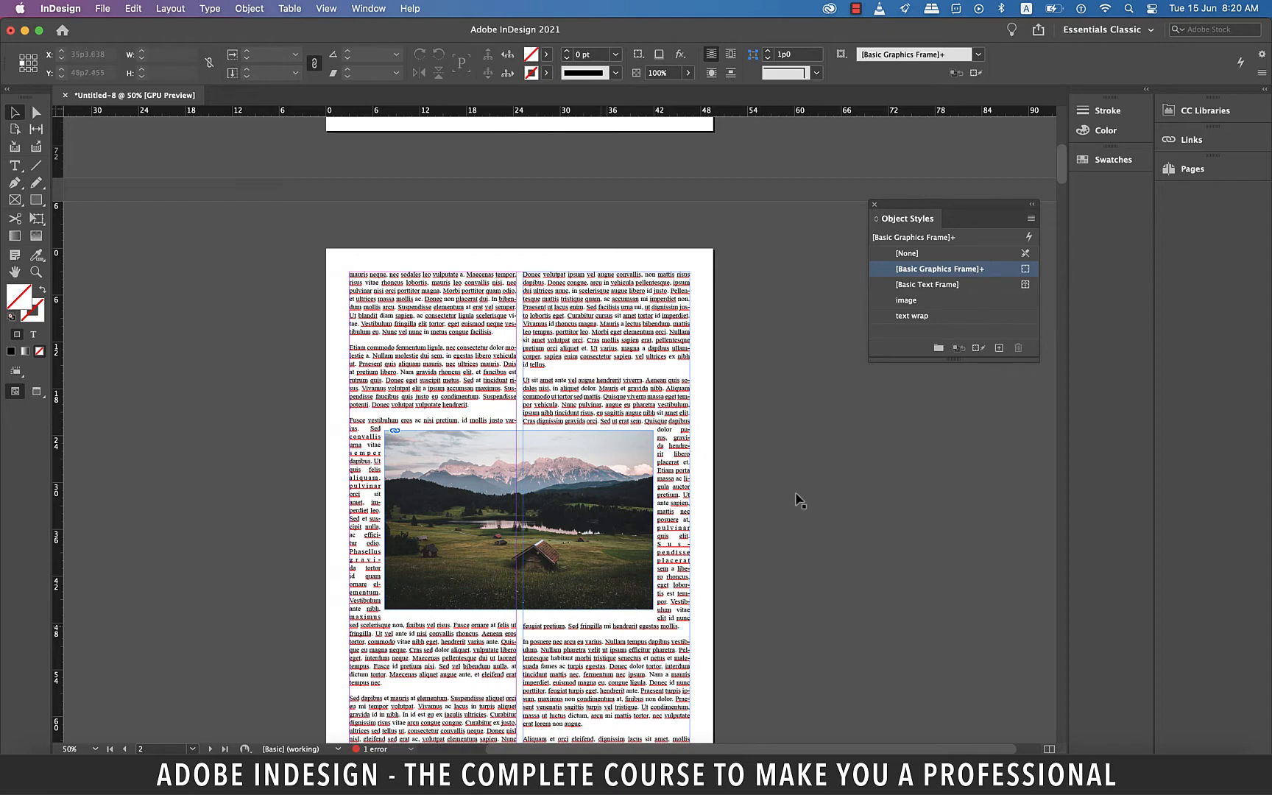
pyautogui.scroll(-3)
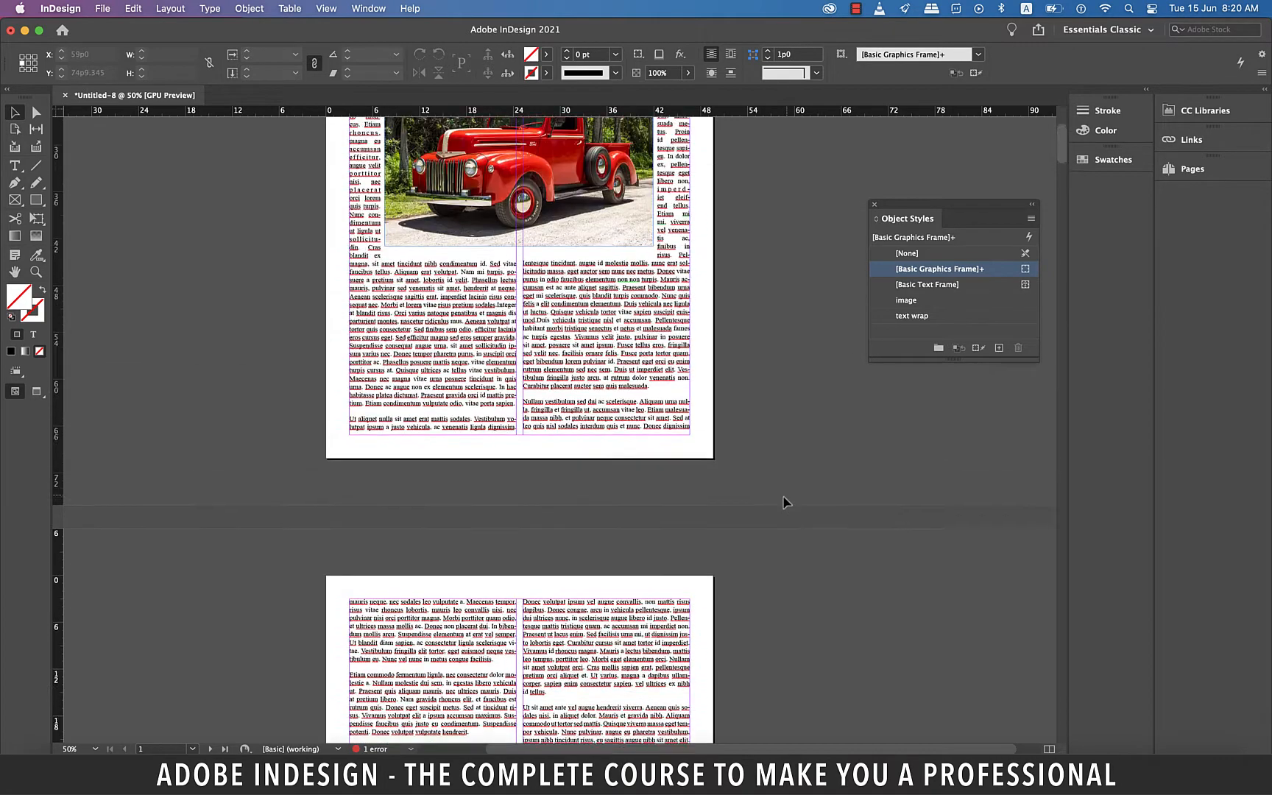
pyautogui.scroll(-3)
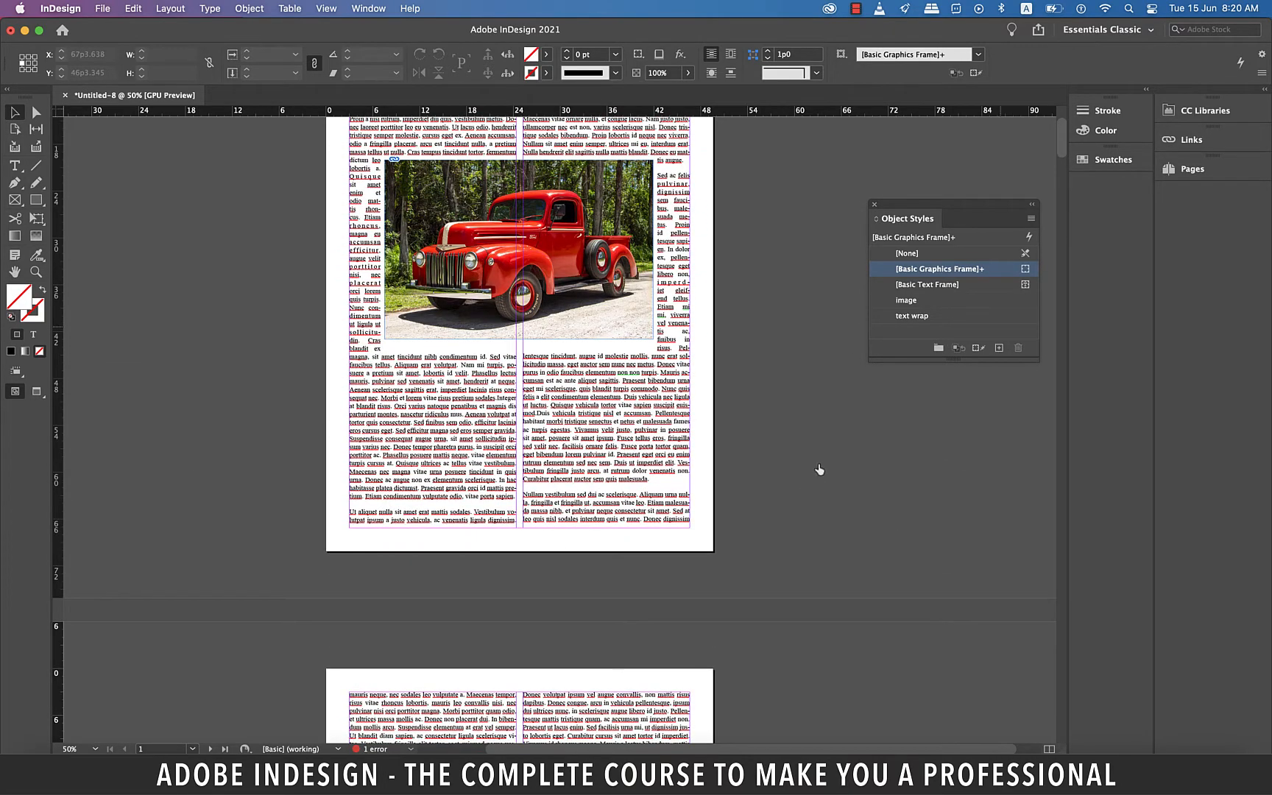
pyautogui.moveTo(978, 321)
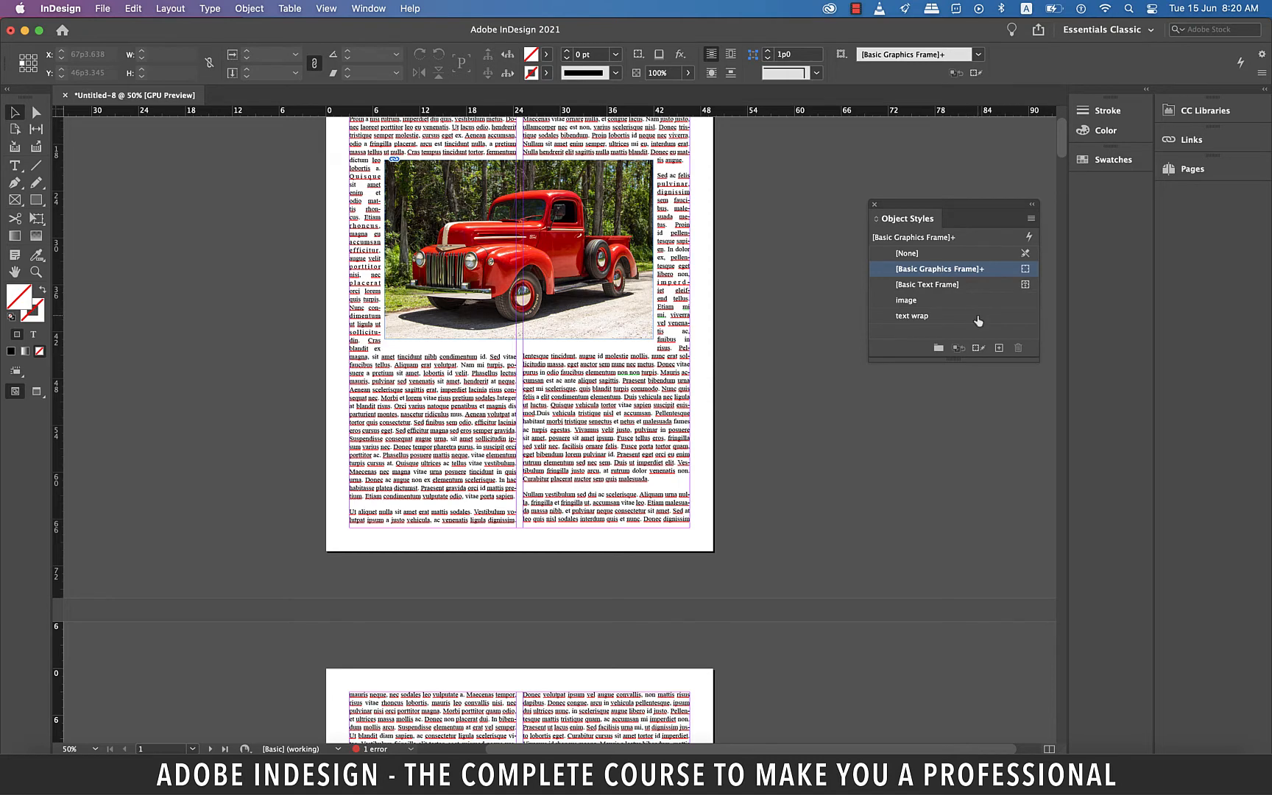
# Review the text wrap style's Fill, Stroke & Corner, and Size and Position option pages
pyautogui.doubleClick(911, 315)
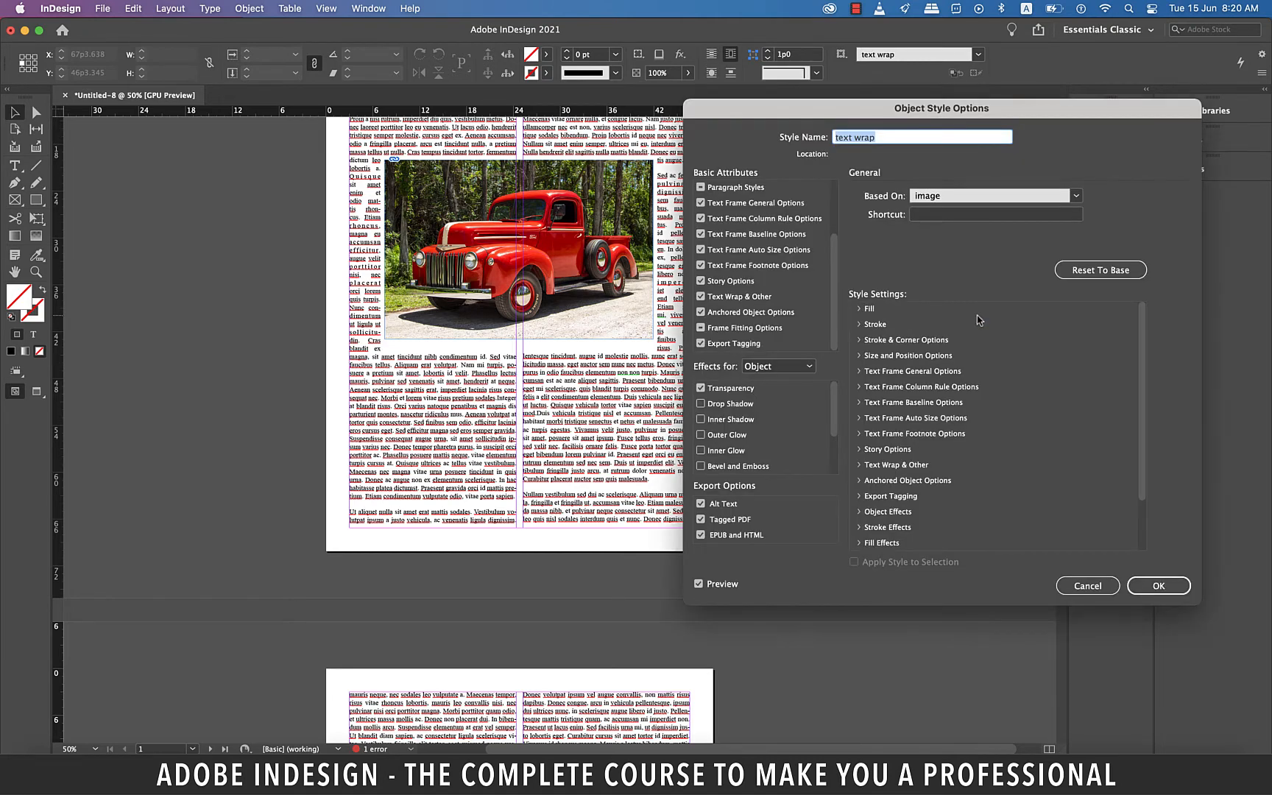
pyautogui.moveTo(761, 240)
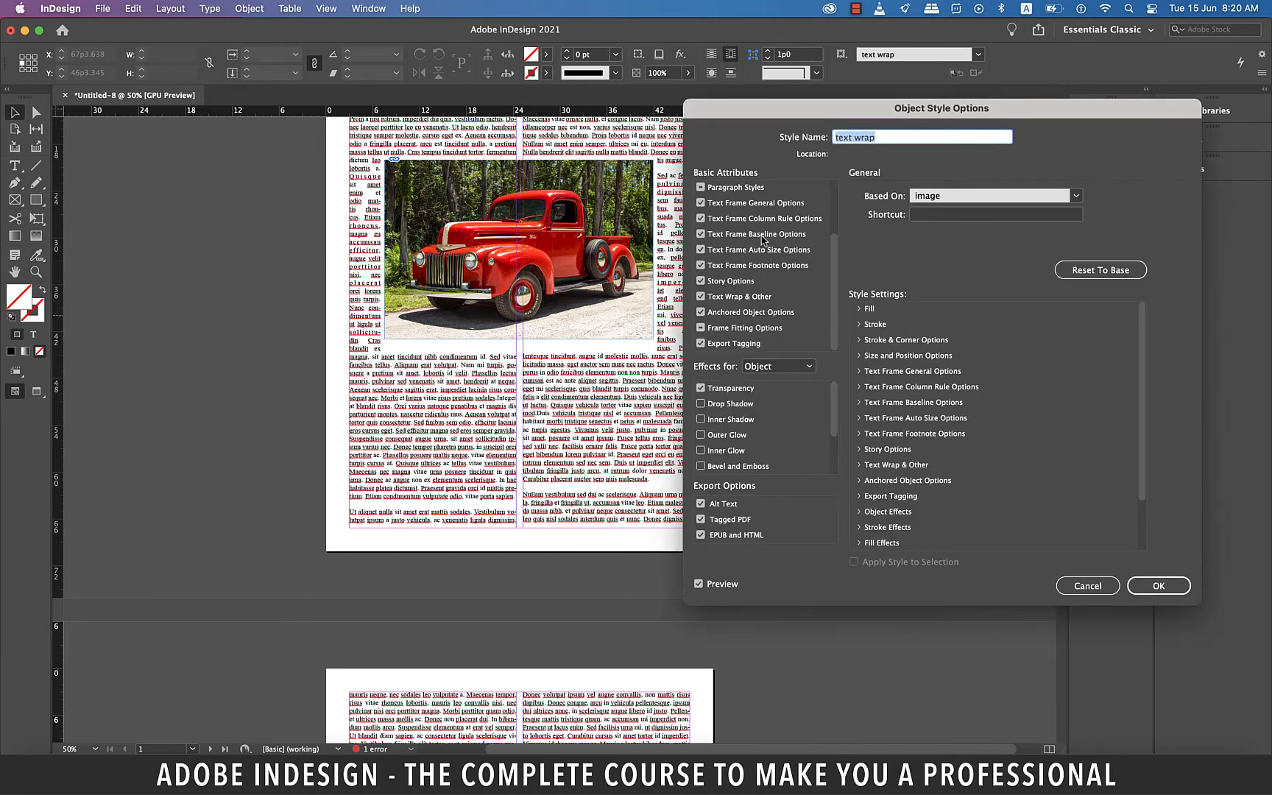
pyautogui.click(730, 187)
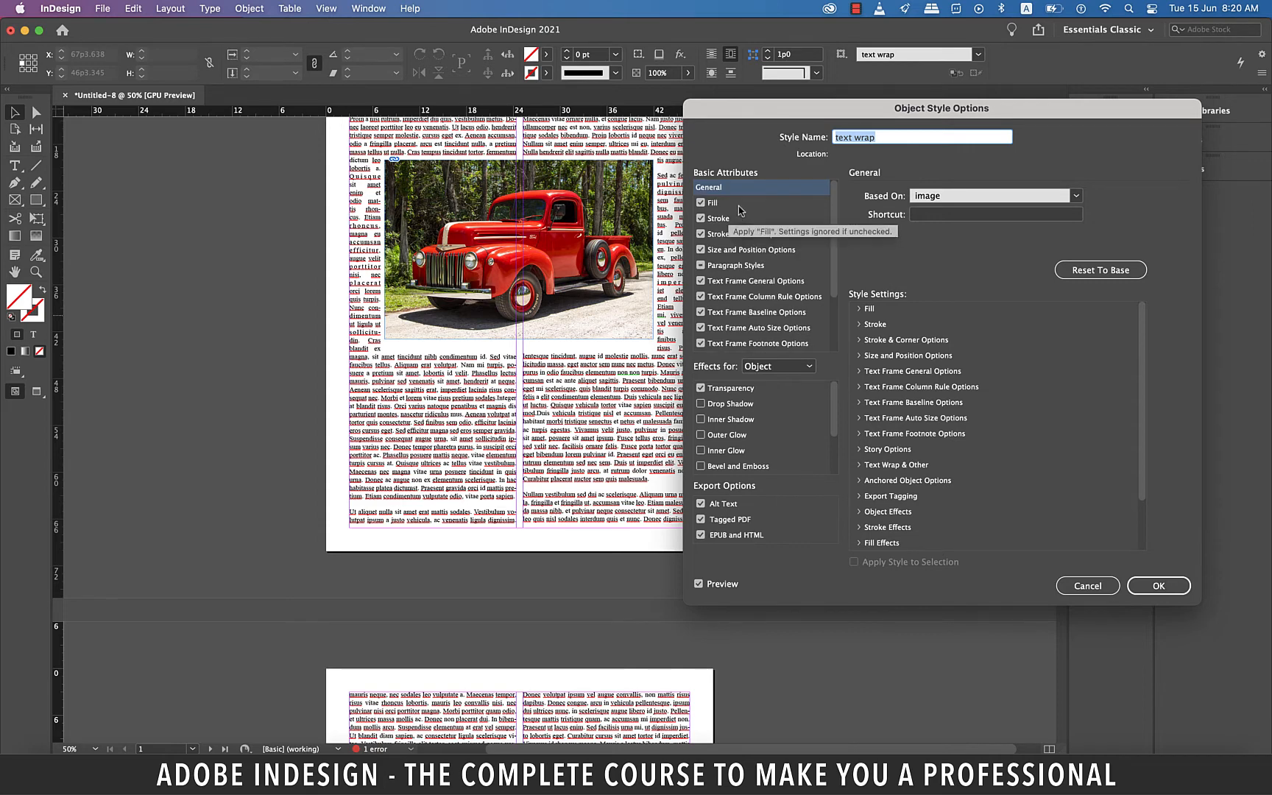
pyautogui.click(711, 202)
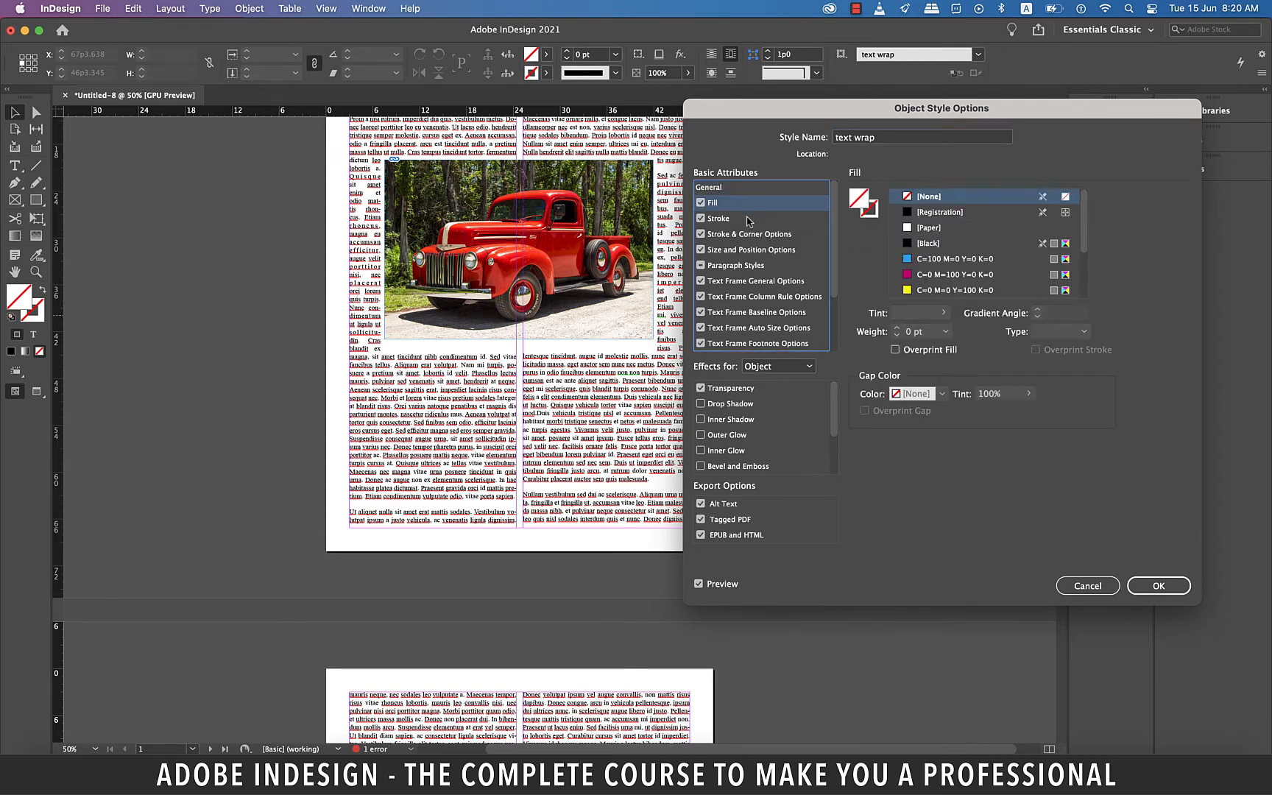
pyautogui.click(748, 234)
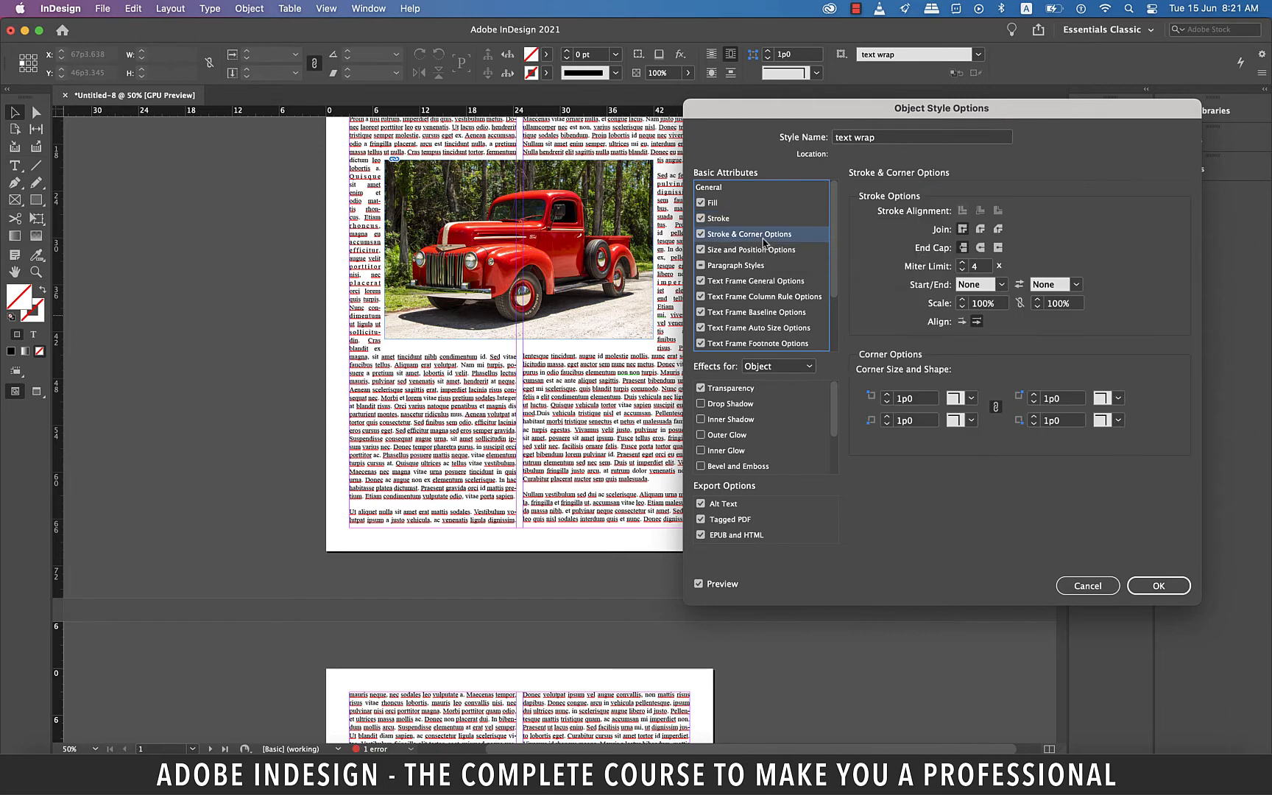
pyautogui.click(751, 248)
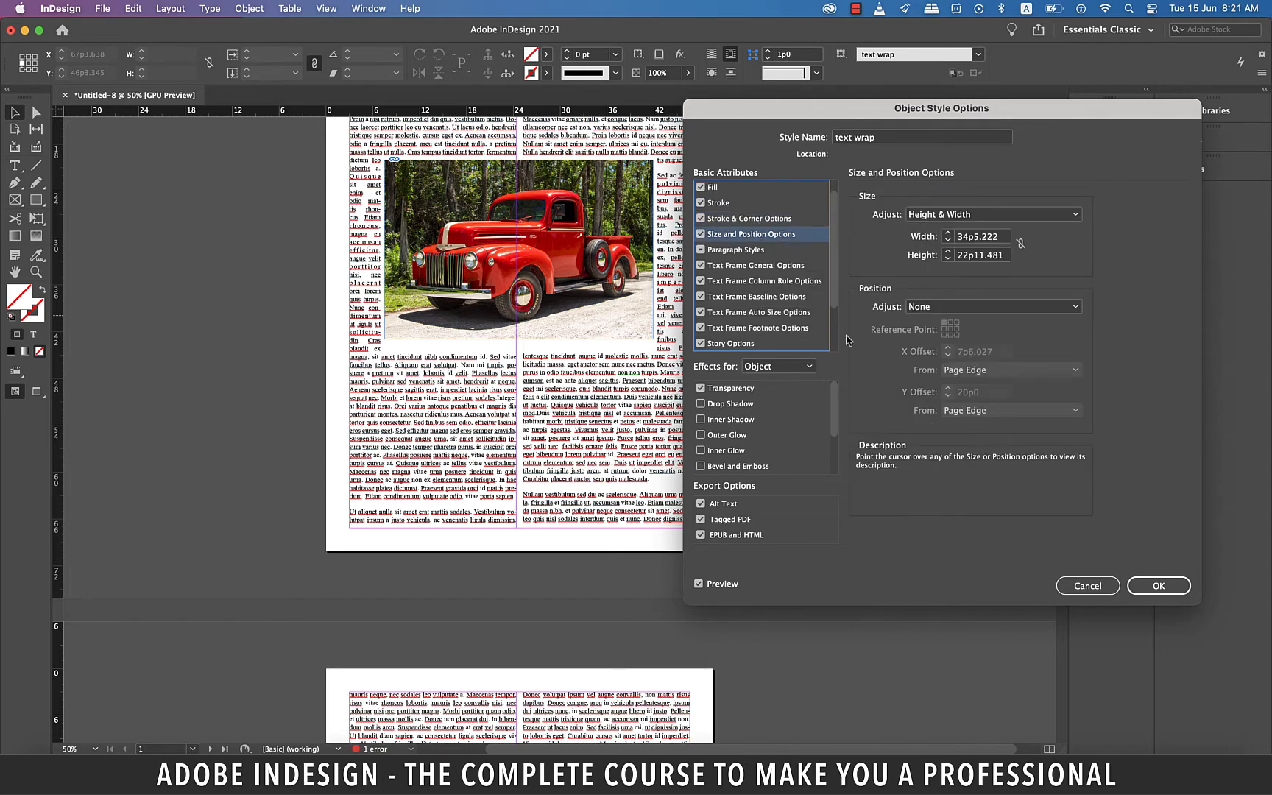